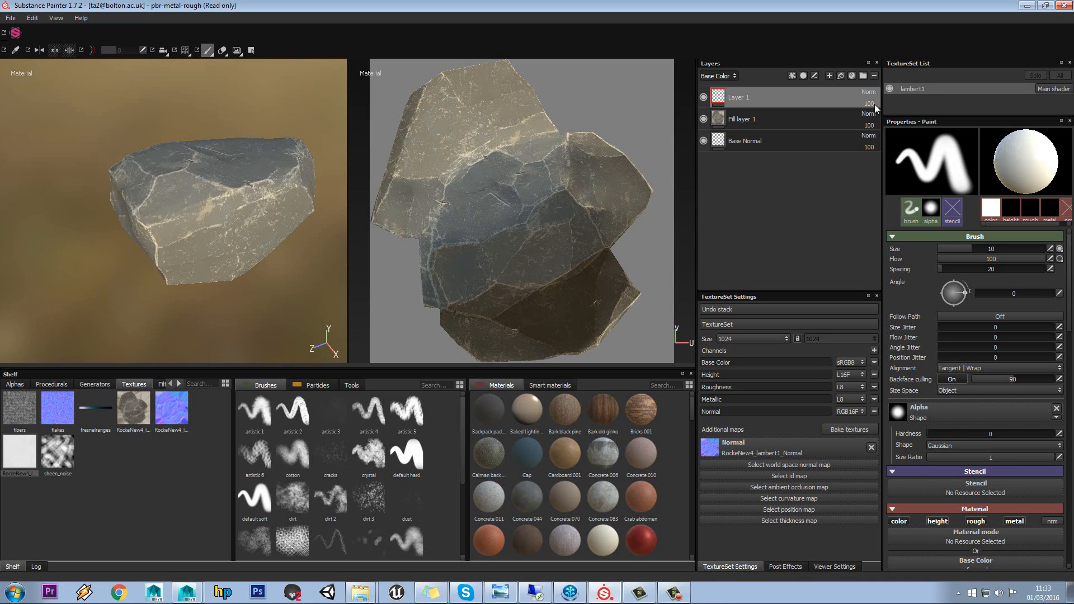
Step: Switch from the Substance Painter rock project to the Maya storage box scene
{"action": "left_click", "coordinate": [186, 592]}
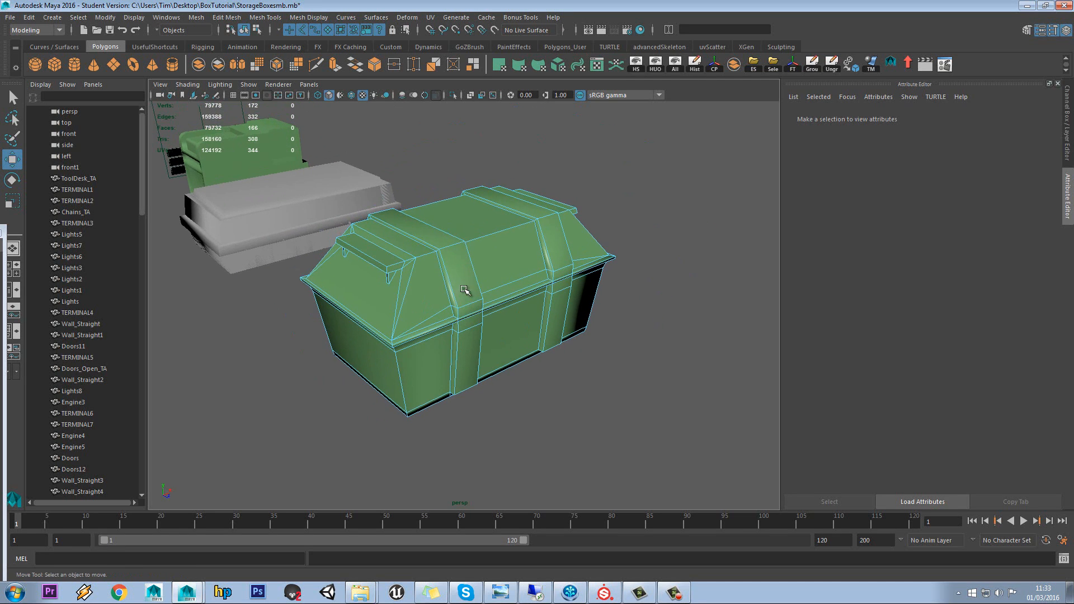
Step: Orbit the Maya viewport to look at the storage box and its bands
{"action": "left_click_drag", "start_coordinate": [466, 290], "coordinate": [478, 269]}
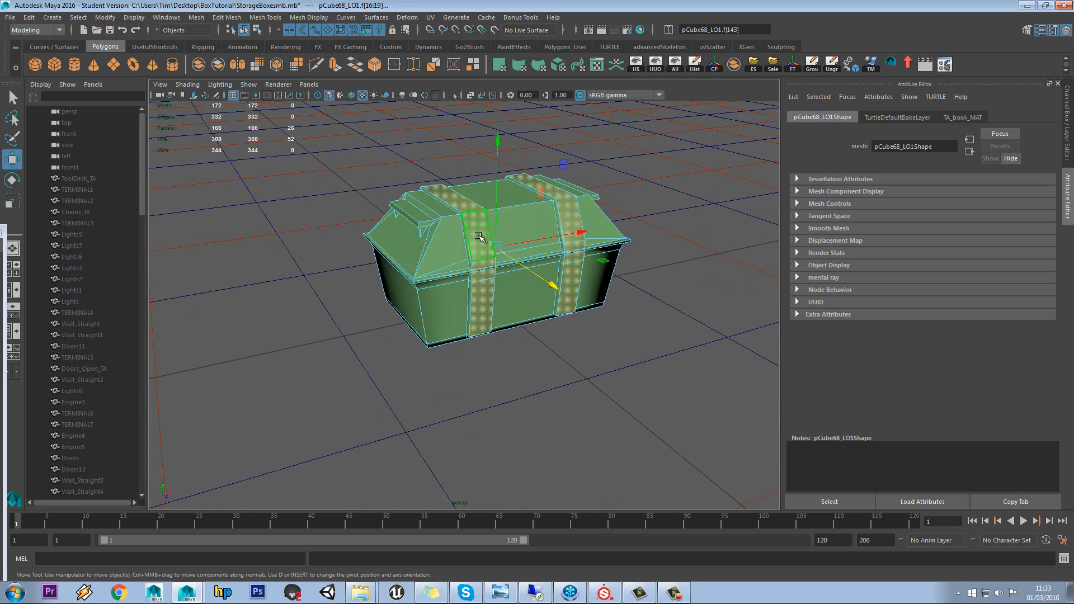
Step: Assign a new Blinn to the band faces and rename it TA_box_B_MAT
{"action": "right_click", "coordinate": [479, 238]}
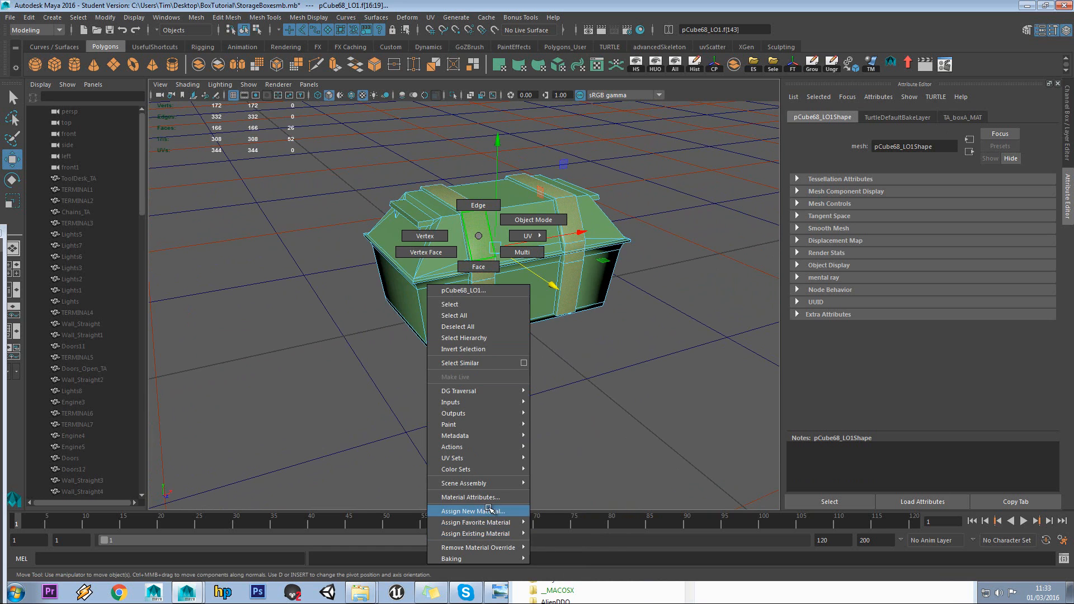
{"action": "left_click", "coordinate": [475, 510]}
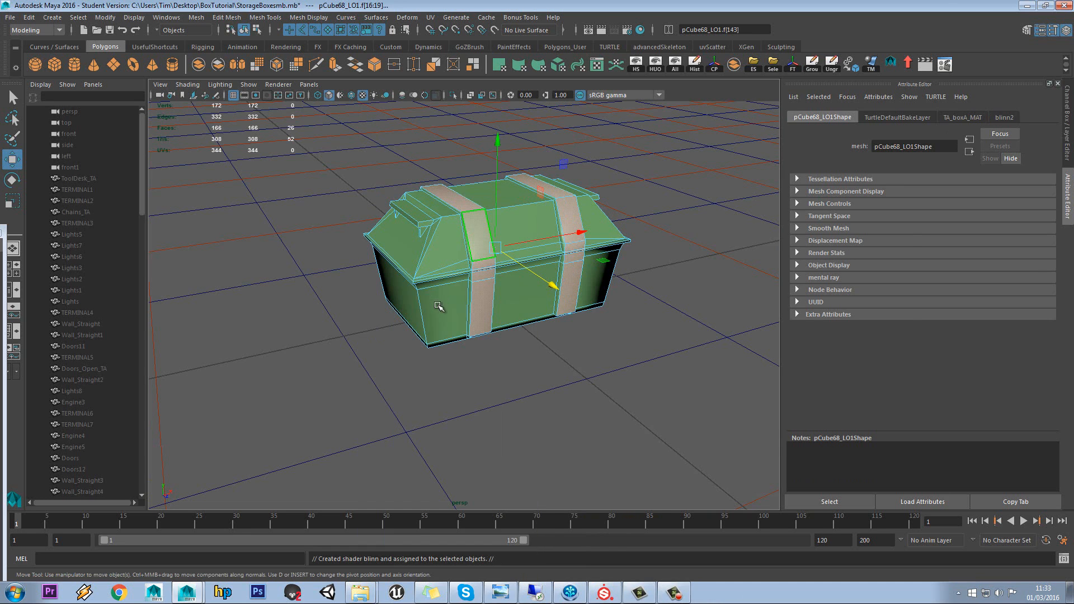
{"action": "left_click", "coordinate": [1004, 116]}
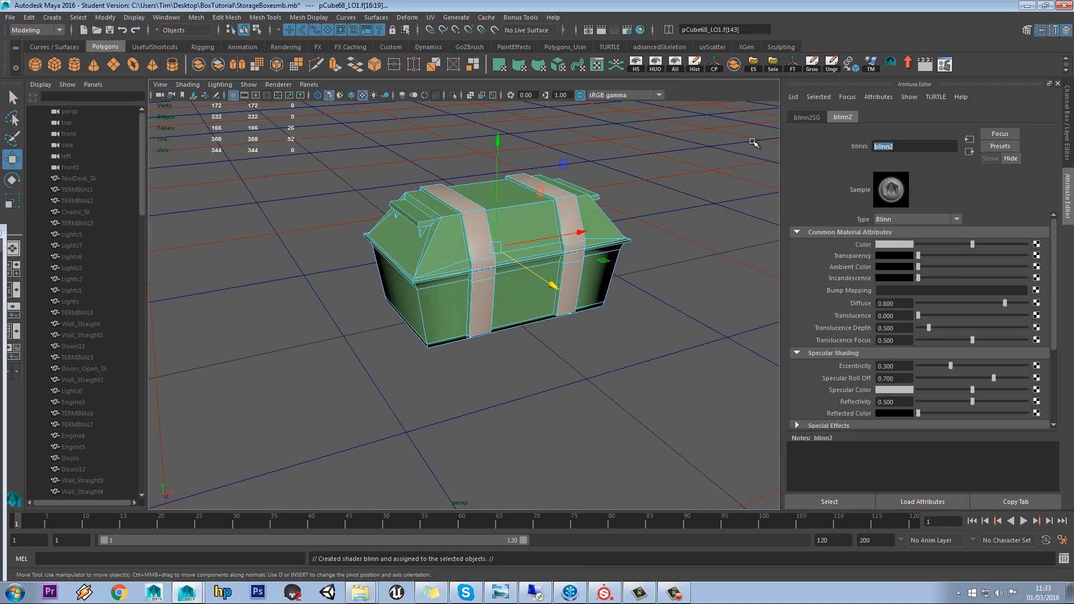
{"action": "type", "text": "TA_bo"}
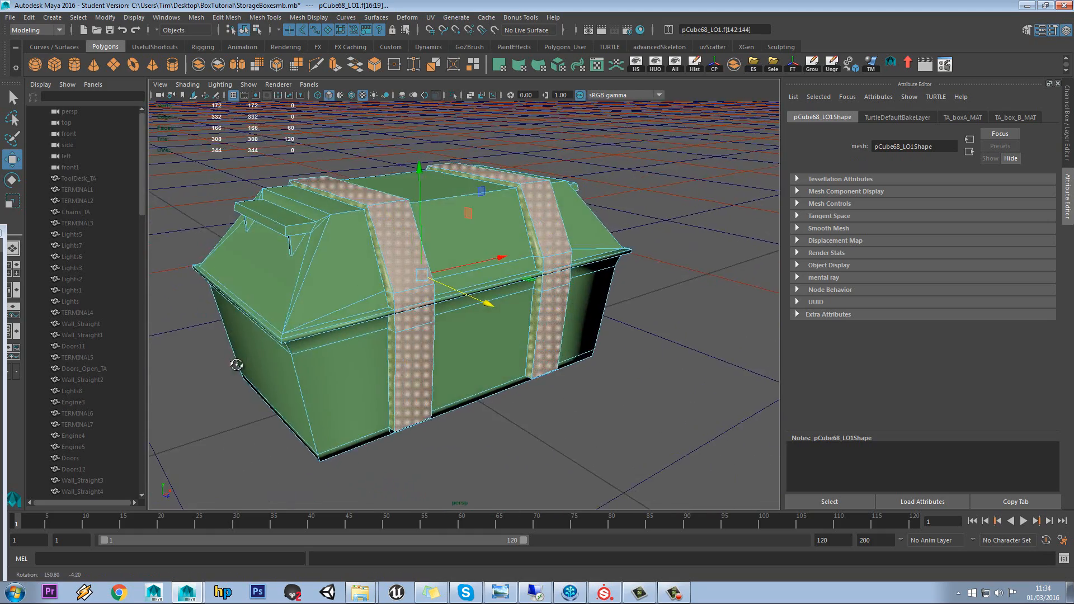
Step: Assign TA_box_B_MAT to the missed band face, then select the whole box
{"action": "right_click", "coordinate": [408, 238]}
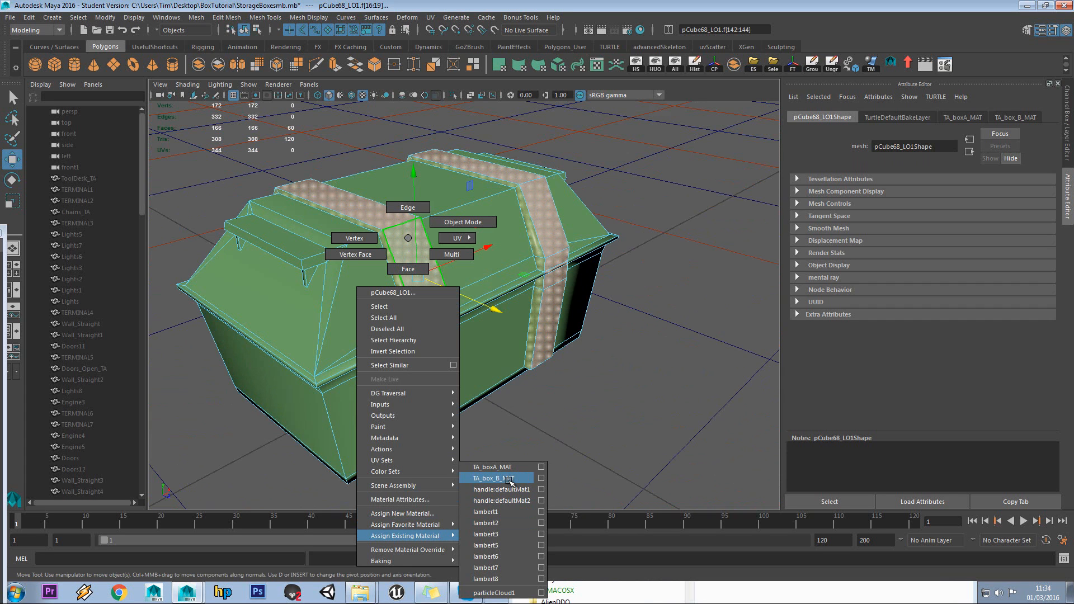
{"action": "left_click", "coordinate": [492, 478]}
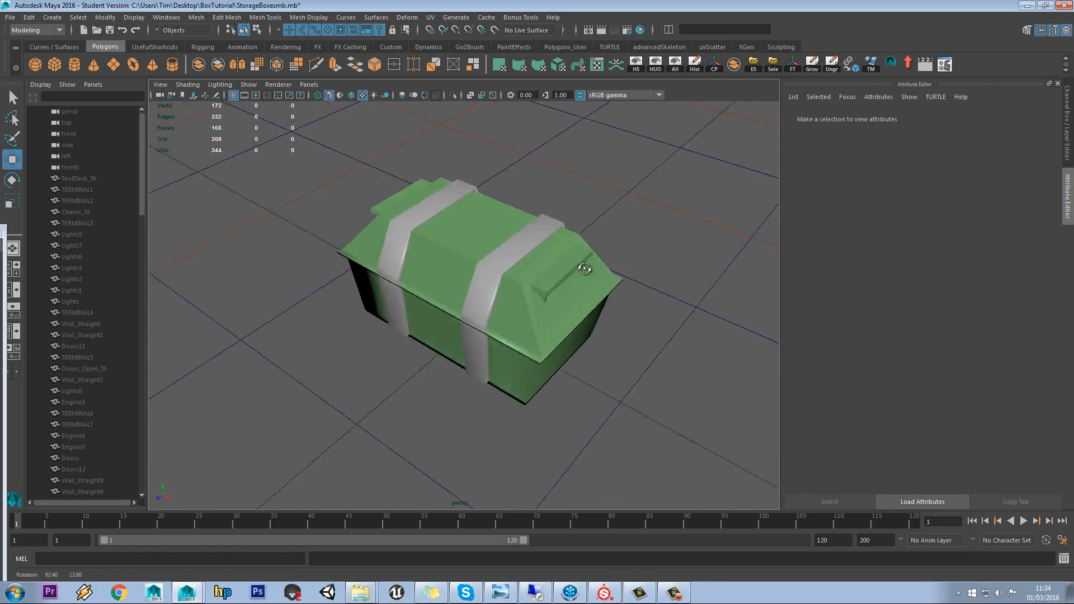
{"action": "left_click_drag", "start_coordinate": [584, 268], "coordinate": [376, 262]}
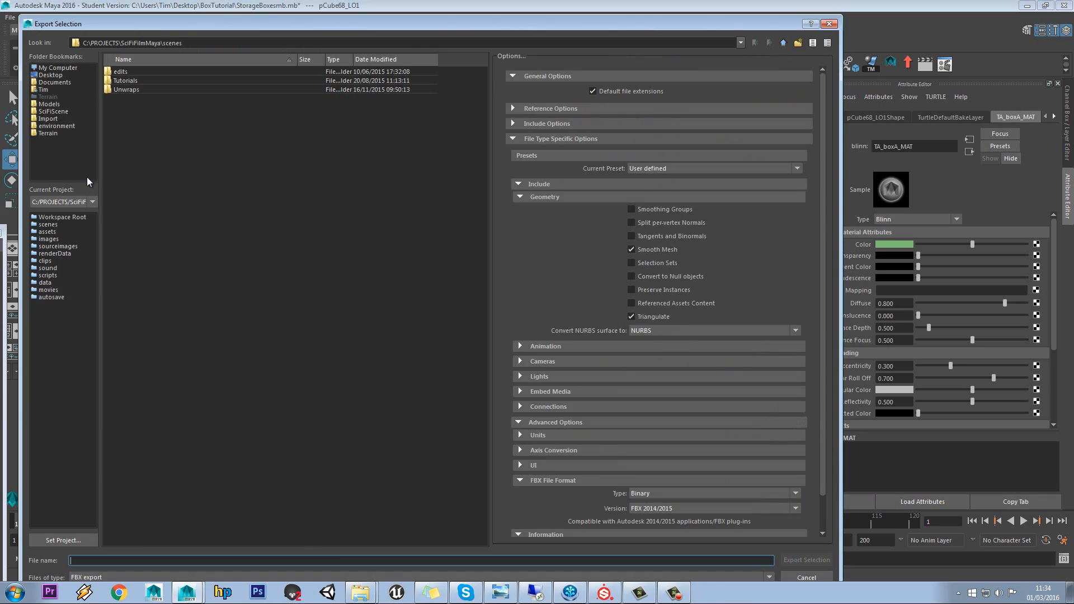
Step: Export the box as LOW_multimat FBX into the BoxTutorial folder without triangulation
{"action": "left_click", "coordinate": [52, 74]}
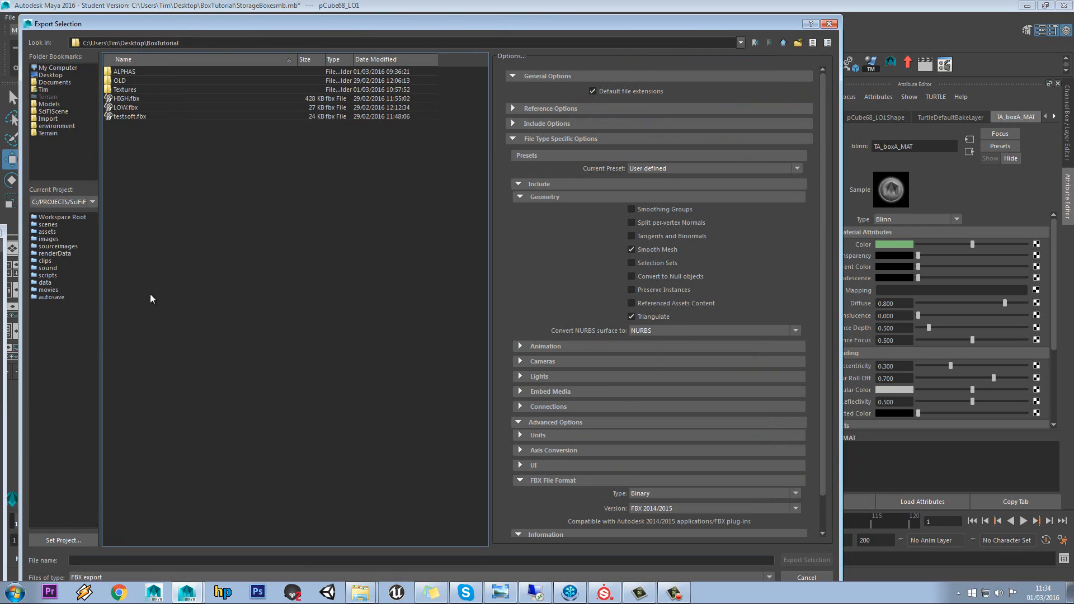
{"action": "type", "text": "LOW_multimat"}
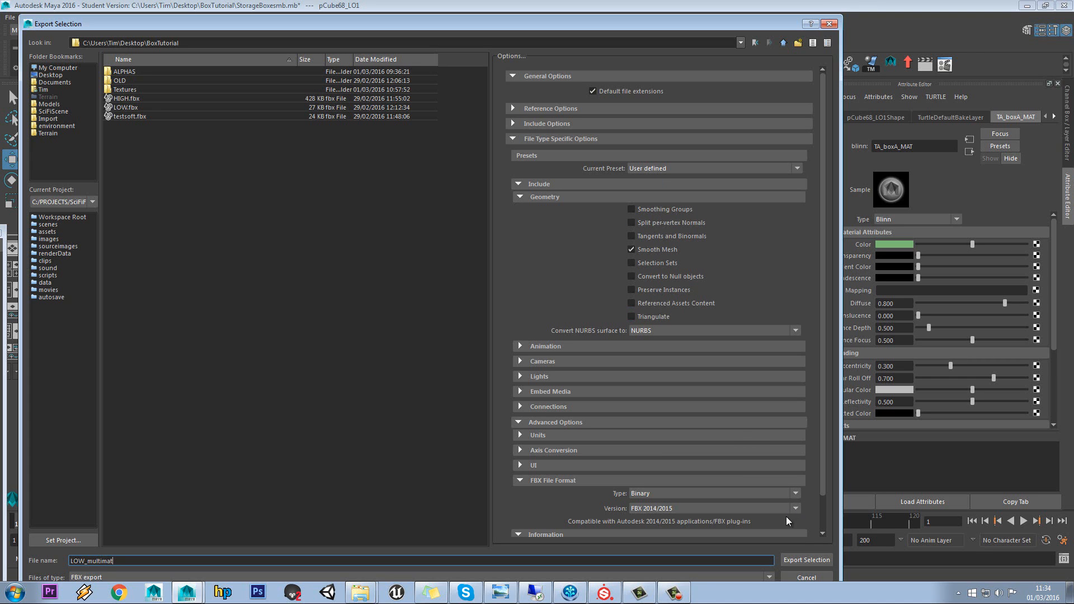
{"action": "left_click", "coordinate": [806, 559]}
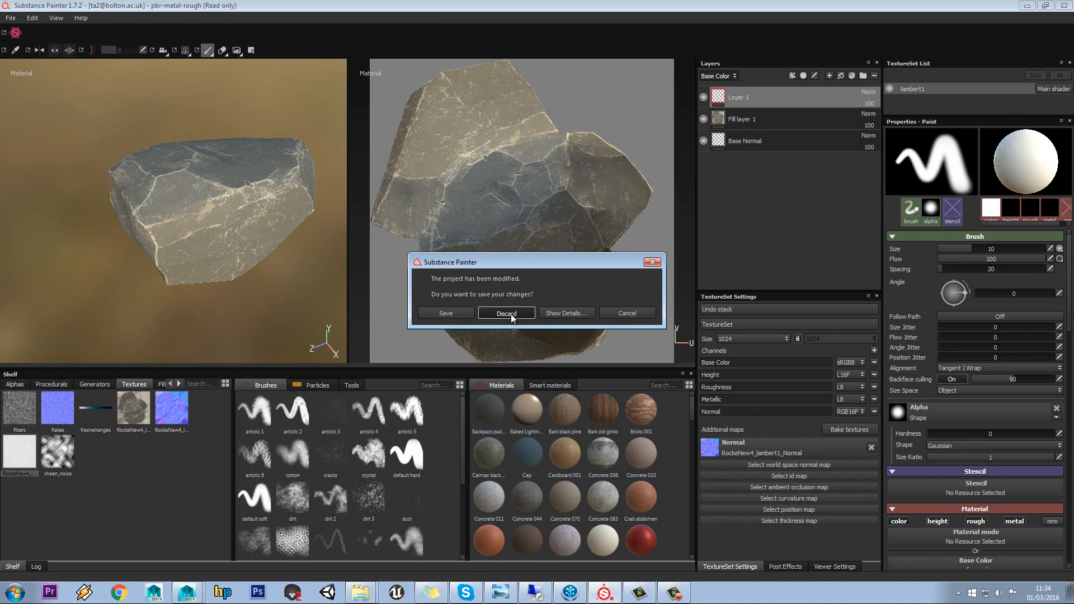
Step: Discard the rock changes and choose LOW_multimat.fbx from BoxTutorial as the new project mesh
{"action": "left_click", "coordinate": [506, 314]}
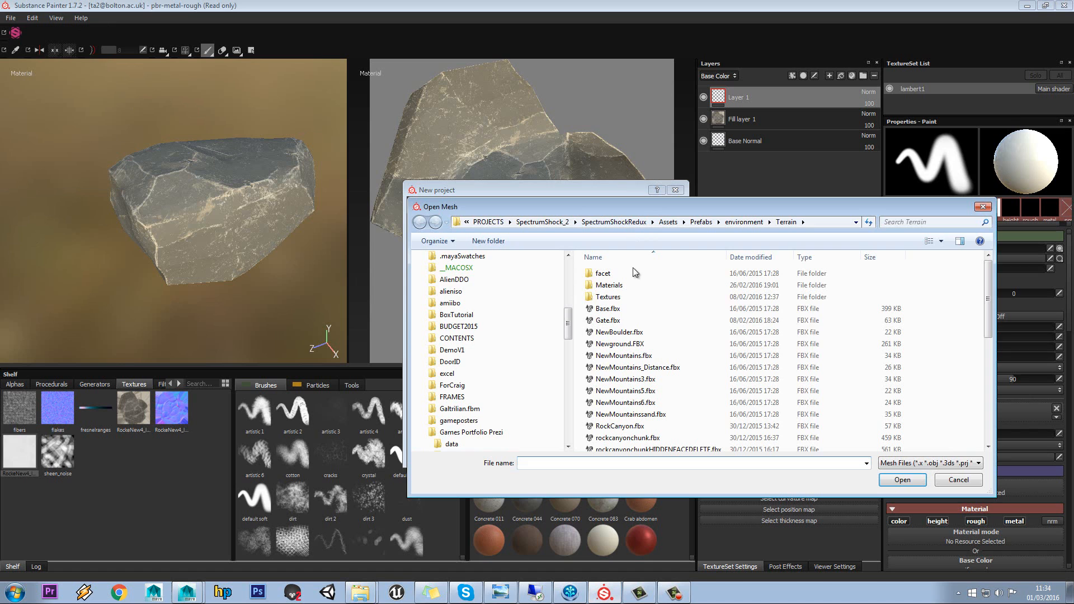
{"action": "left_click", "coordinate": [452, 272]}
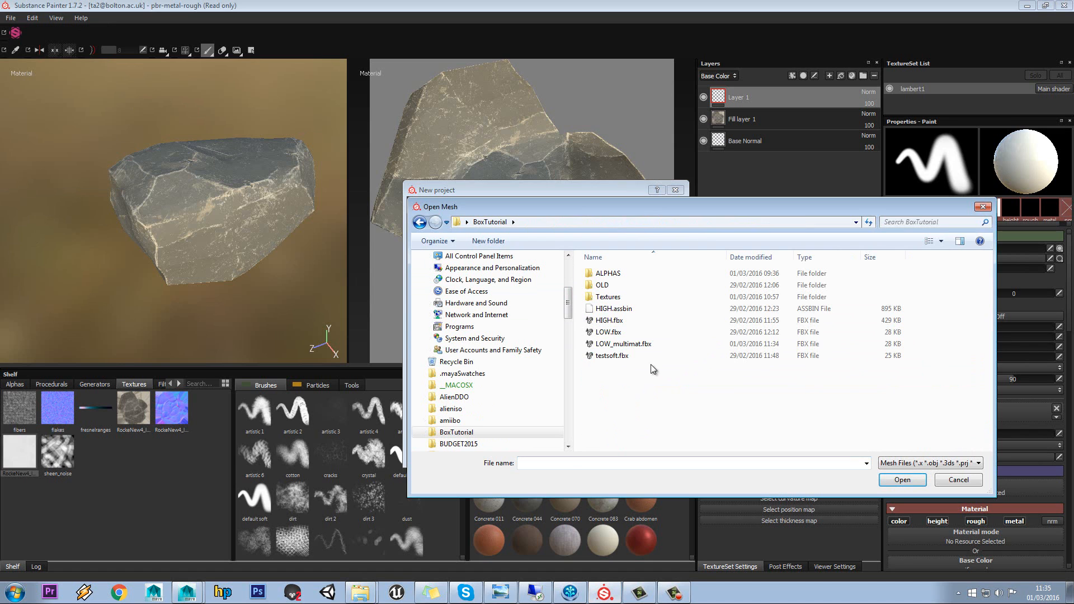
{"action": "double_click", "coordinate": [622, 343]}
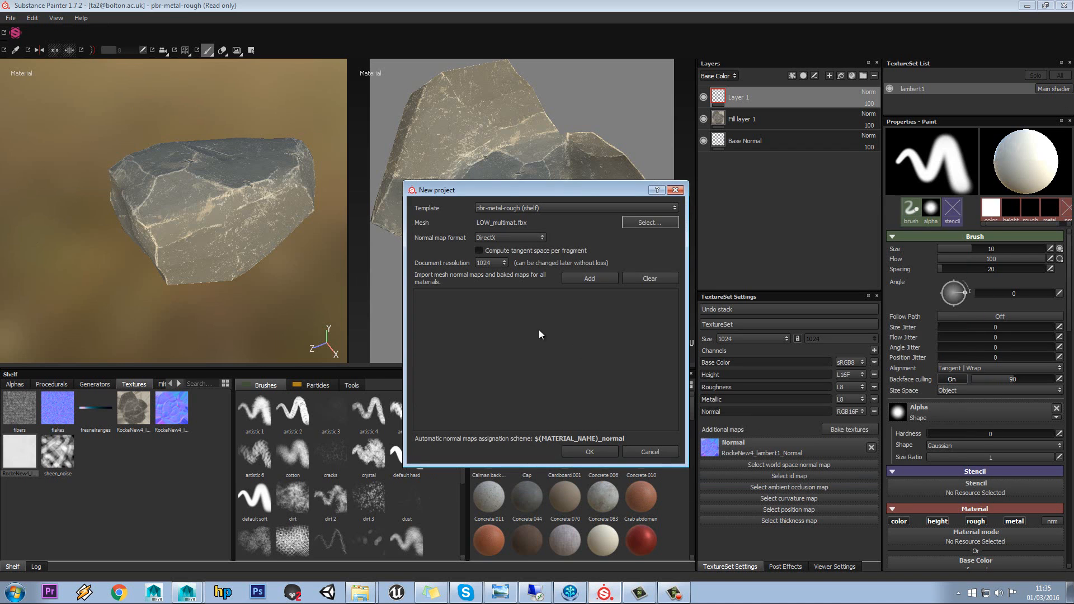
Step: Create the box project and select the TA_boxA_MAT texture set
{"action": "left_click", "coordinate": [588, 451]}
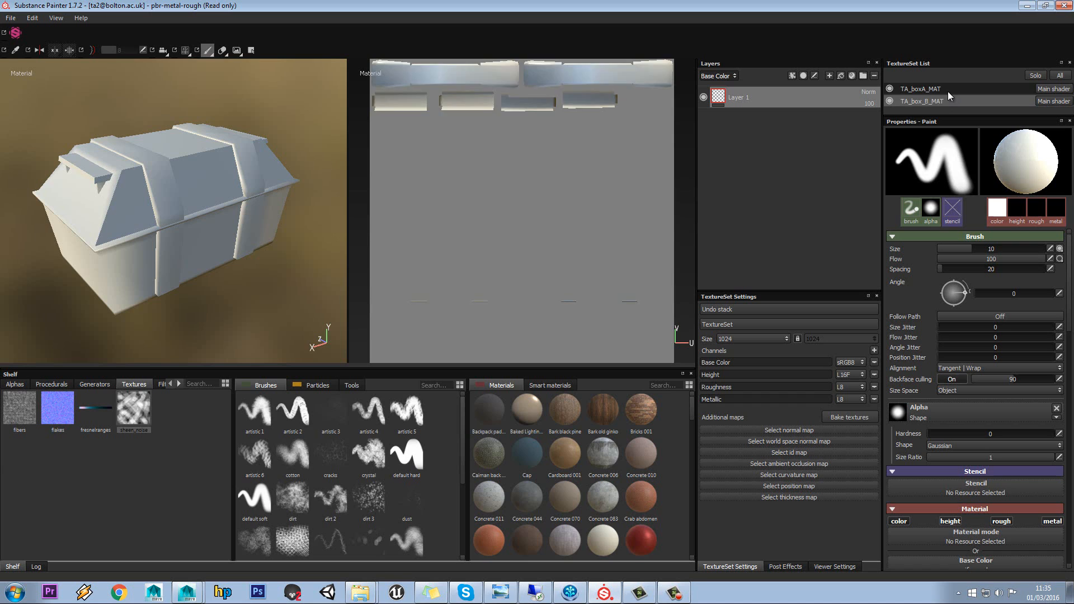
{"action": "left_click", "coordinate": [921, 88]}
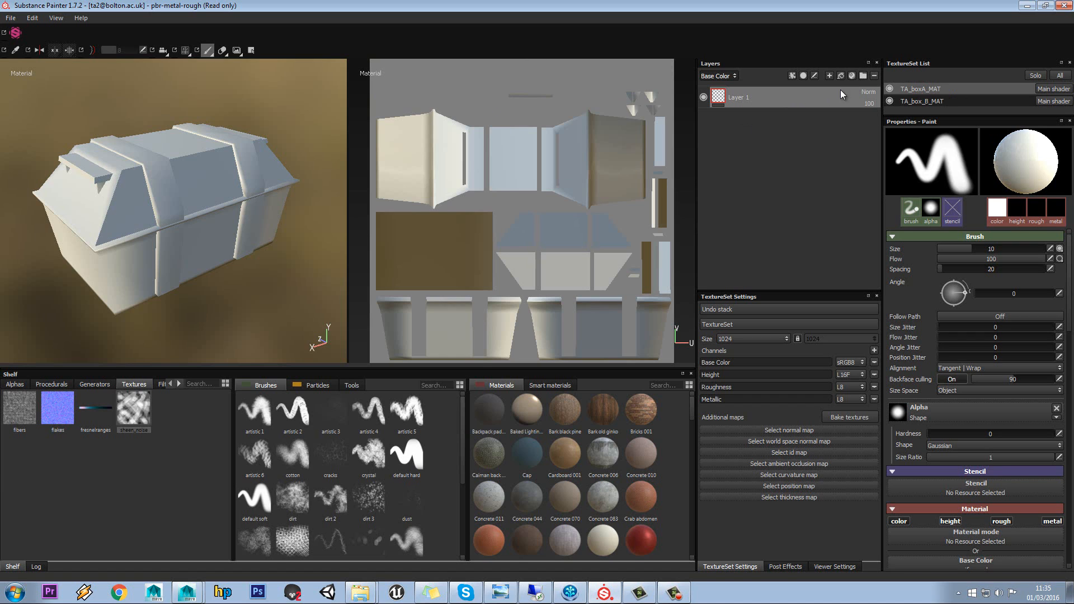
Step: Add fill layers: red base colour on TA_boxA_MAT, blue on TA_box_B_MAT
{"action": "left_click", "coordinate": [840, 76]}
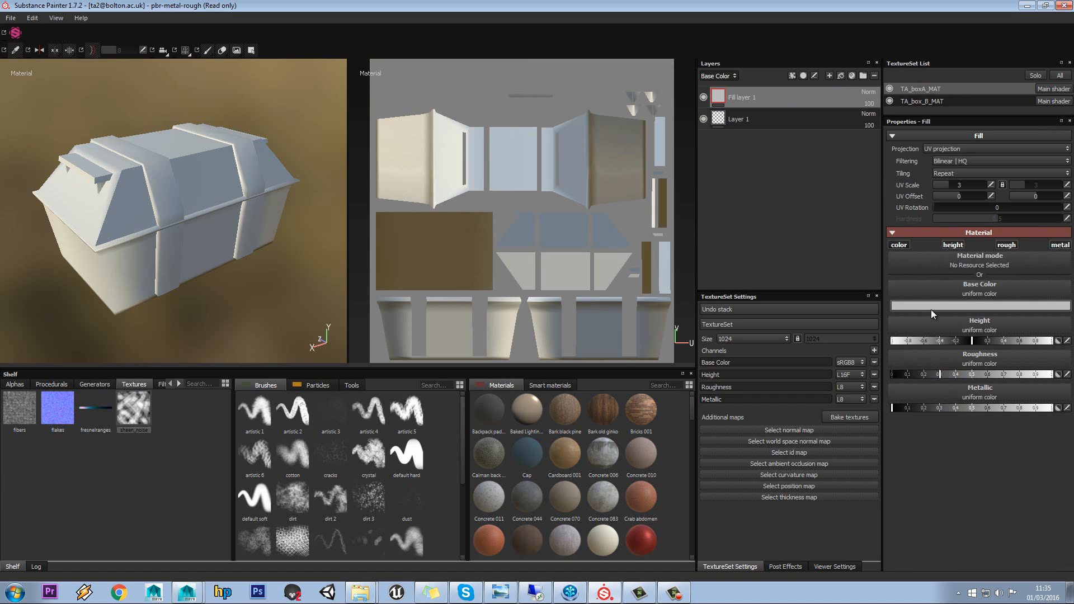
{"action": "left_click", "coordinate": [979, 304]}
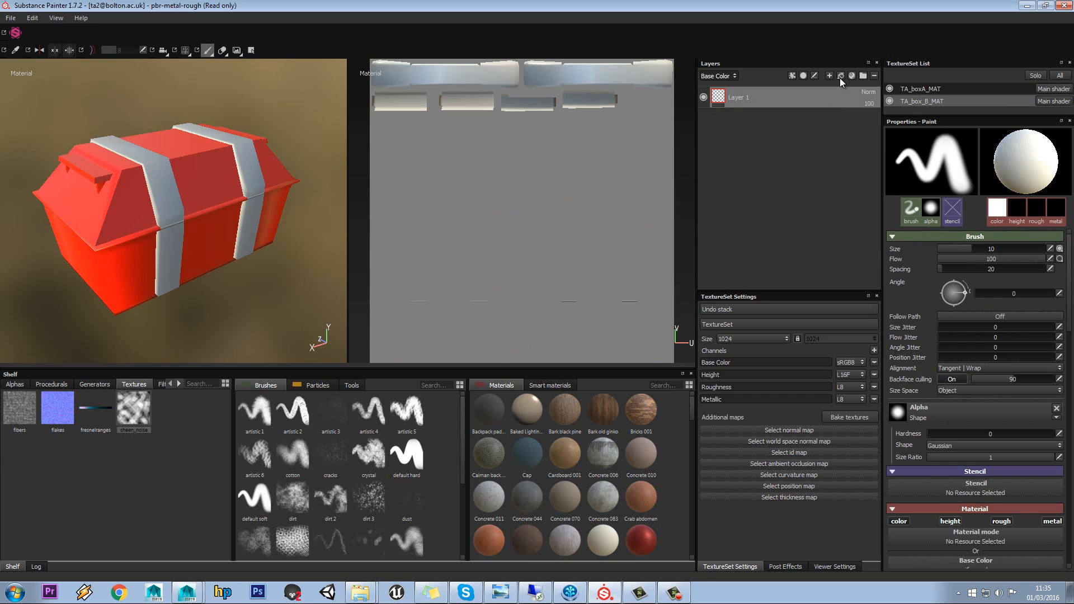
{"action": "left_click", "coordinate": [840, 76]}
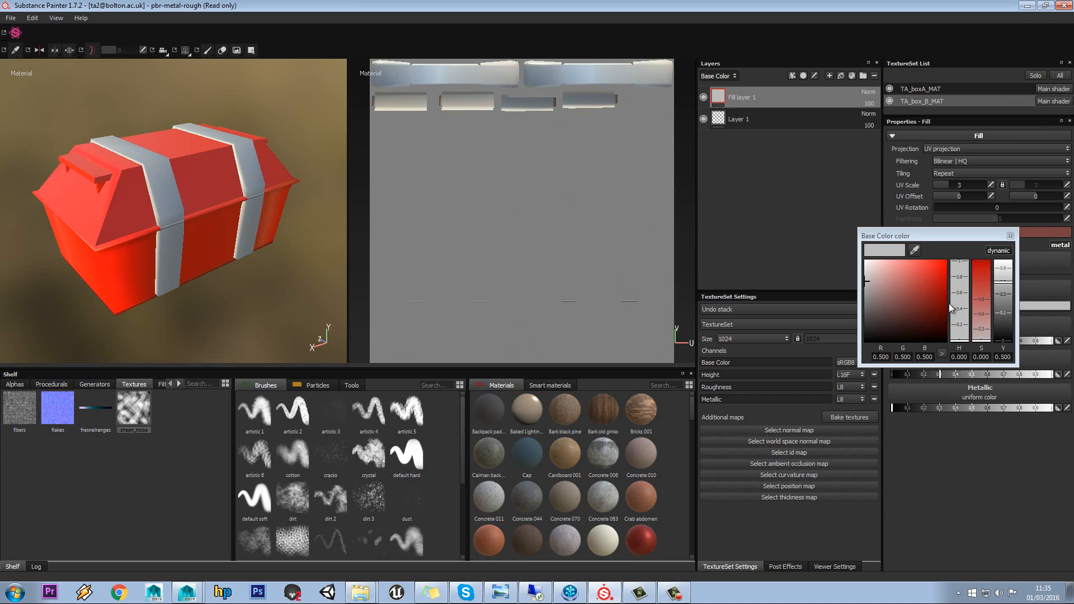
{"action": "left_click", "coordinate": [909, 303]}
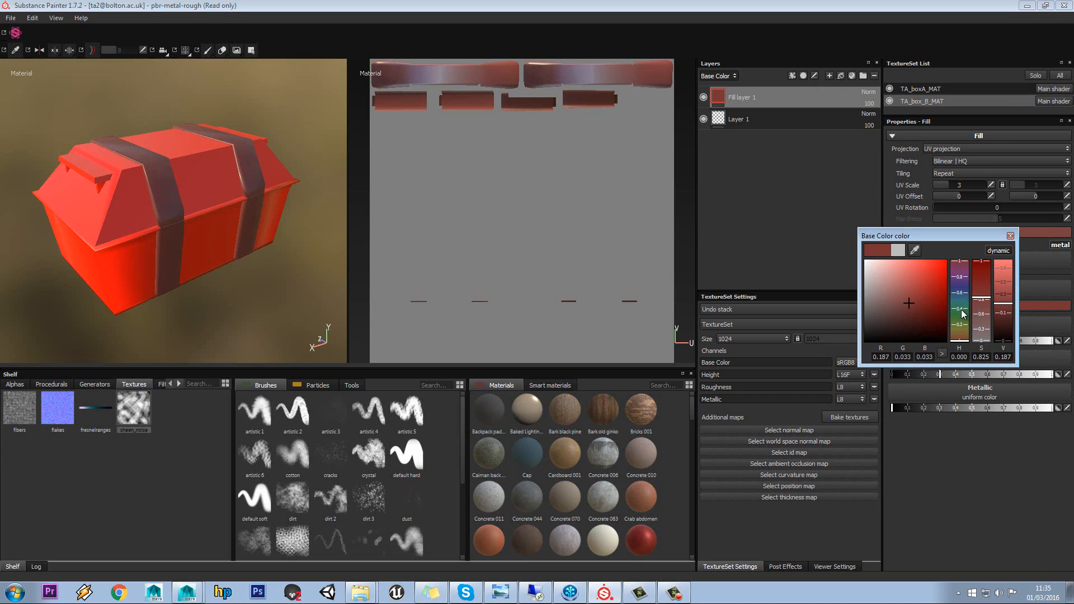
{"action": "left_click", "coordinate": [912, 293]}
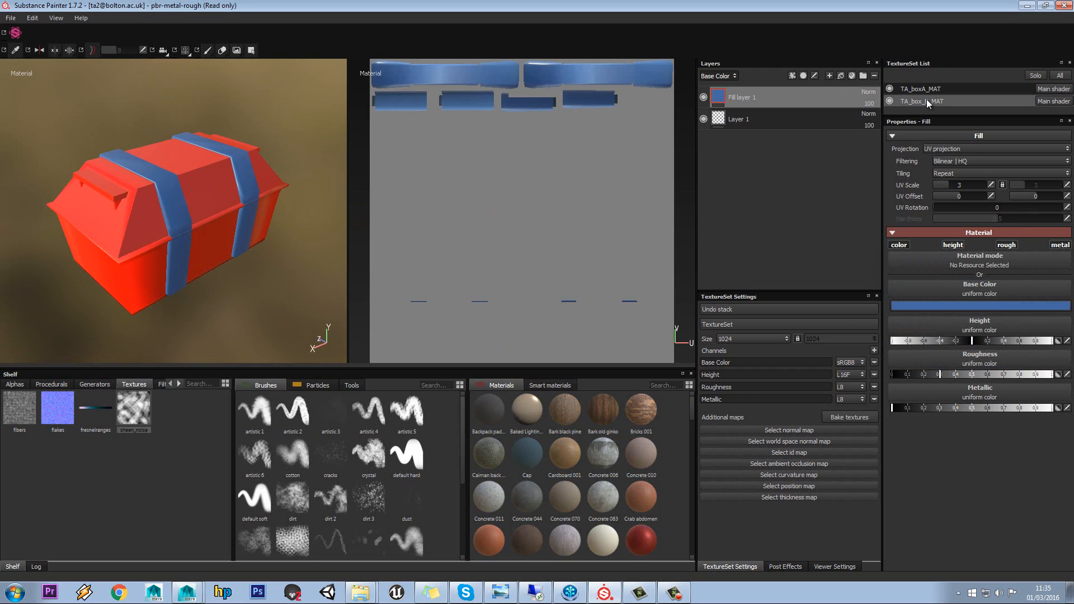
Step: Add an Emissive channel to TA_boxA_MAT and remove its Base Color, Height, Roughness and Metallic channels
{"action": "left_click", "coordinate": [922, 101]}
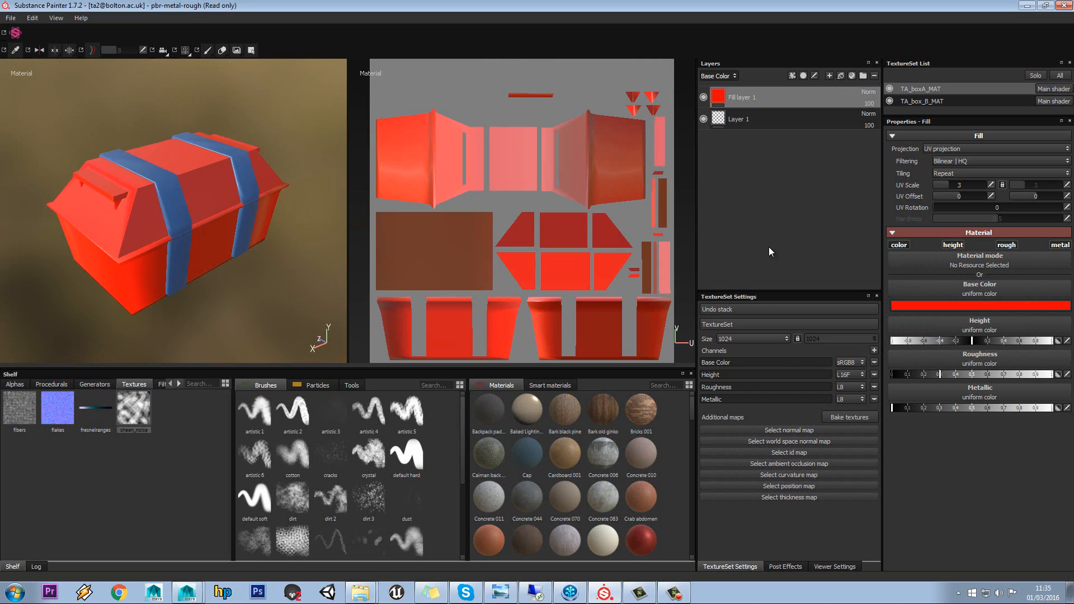
{"action": "left_click", "coordinate": [875, 351]}
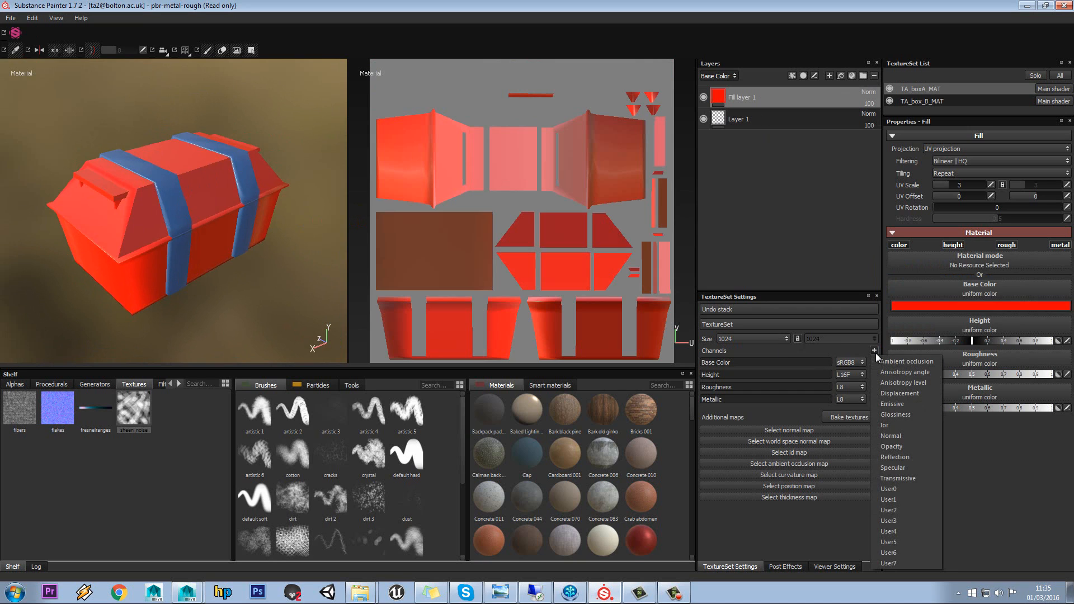
{"action": "mouse_move", "coordinate": [891, 404]}
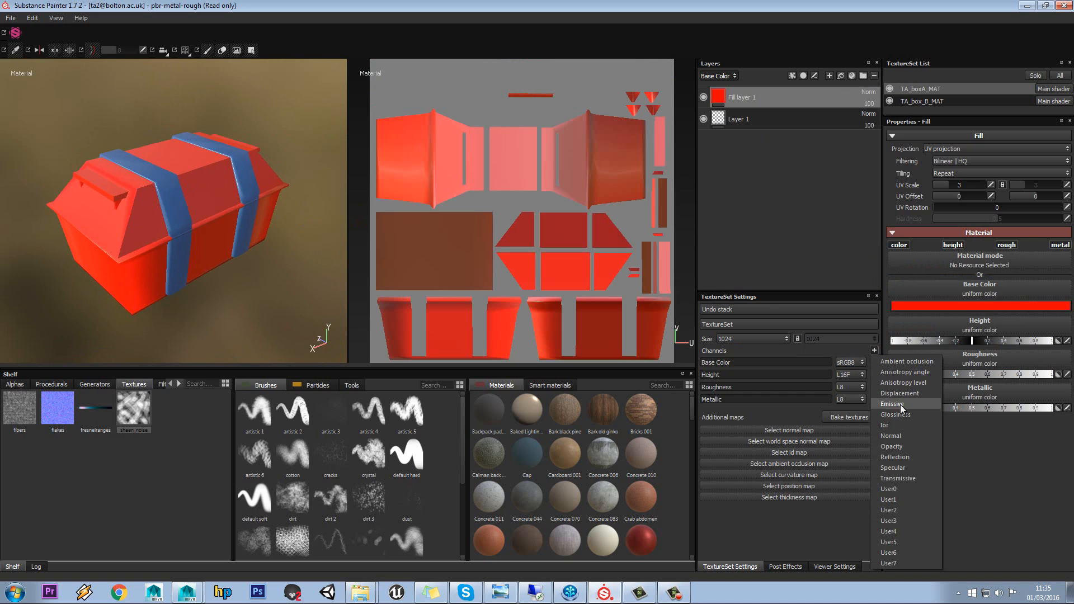
{"action": "left_click", "coordinate": [922, 101]}
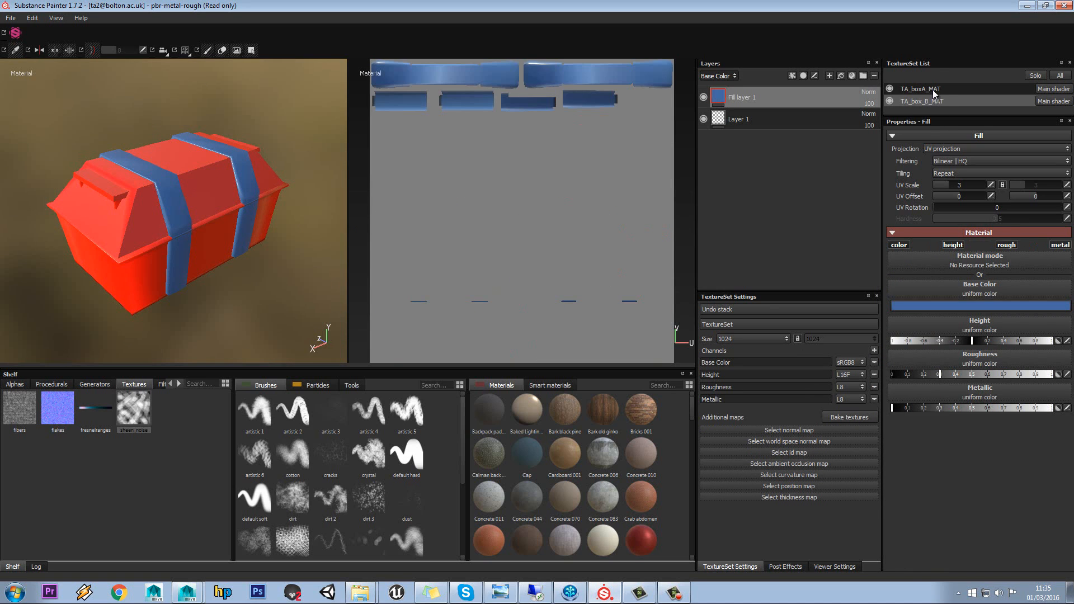
{"action": "left_click", "coordinate": [921, 101]}
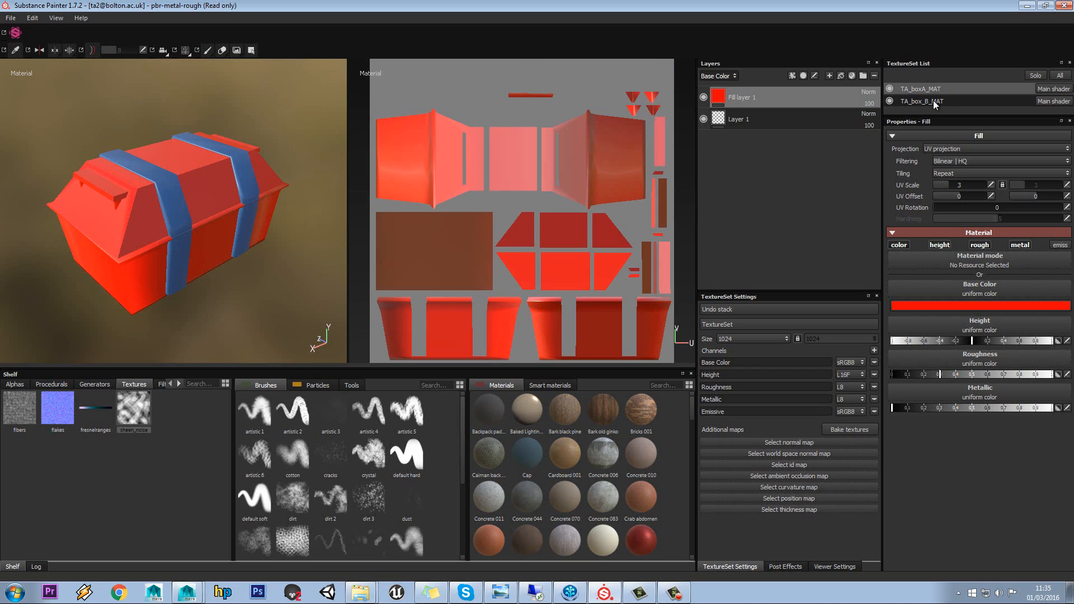
{"action": "left_click", "coordinate": [921, 89]}
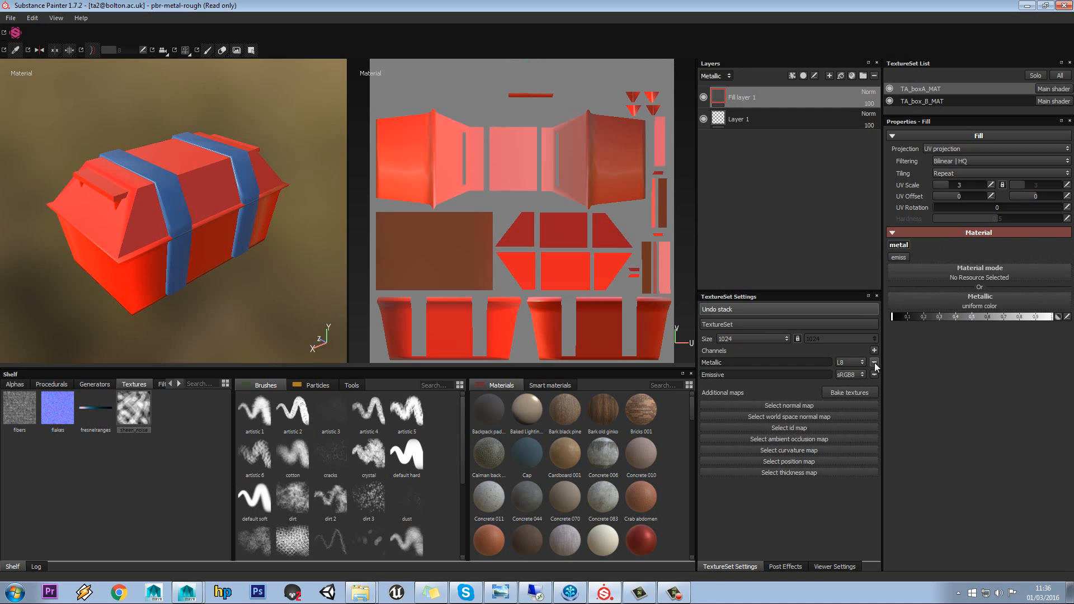
{"action": "left_click", "coordinate": [874, 362]}
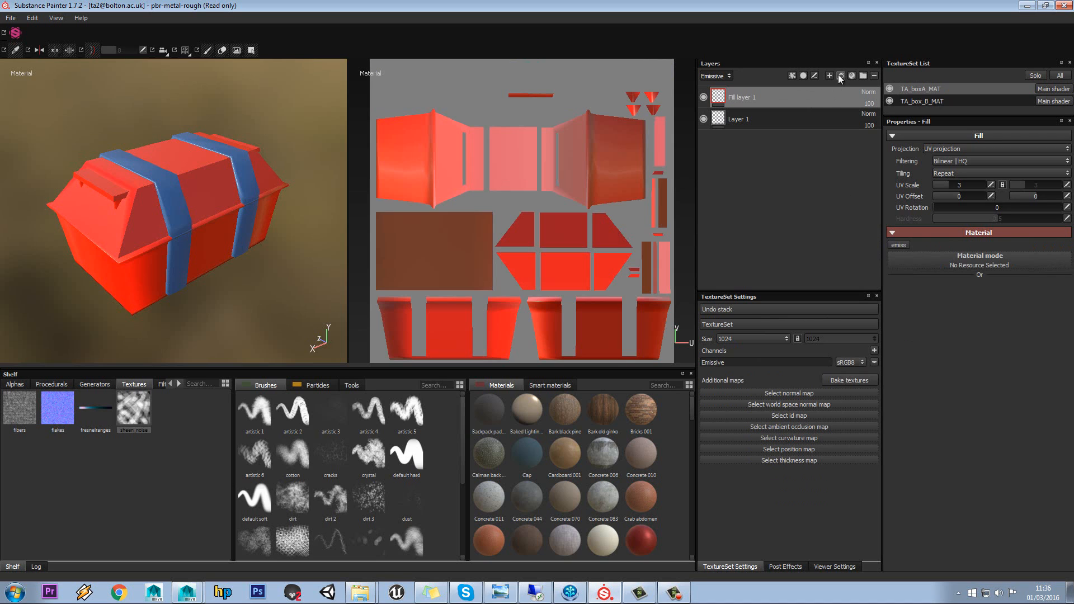
Step: Add a pink emissive fill layer to the body and delete its old layers
{"action": "left_click", "coordinate": [839, 75]}
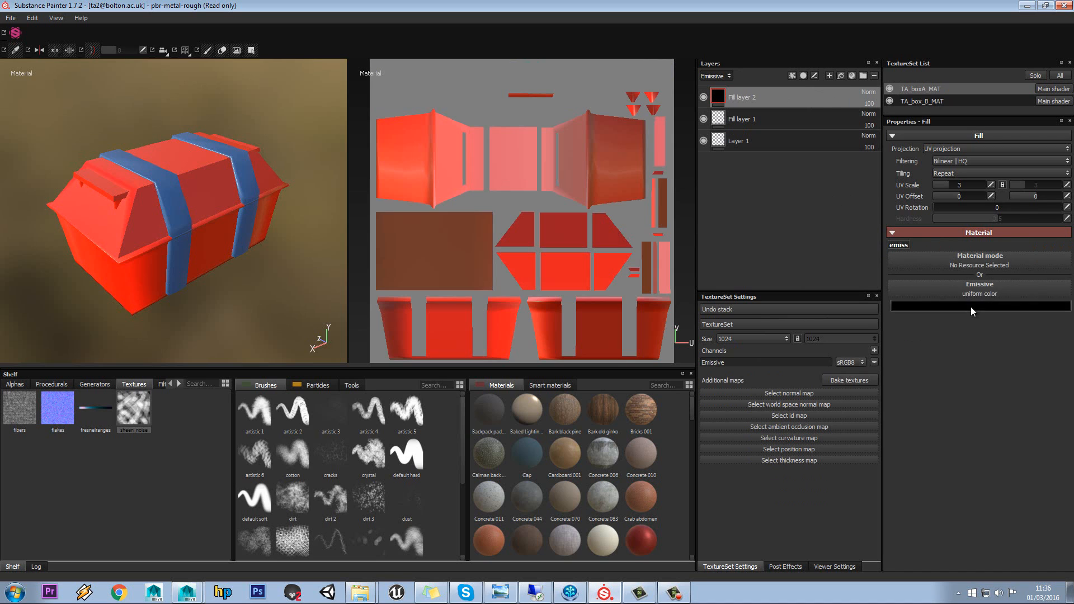
{"action": "left_click", "coordinate": [979, 293]}
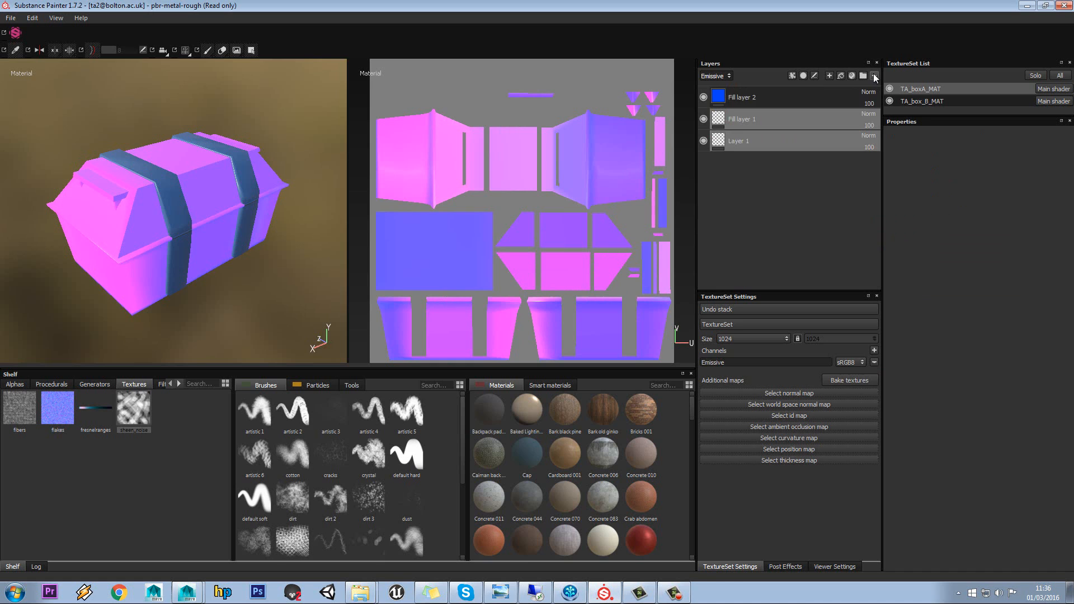
{"action": "left_click", "coordinate": [741, 97]}
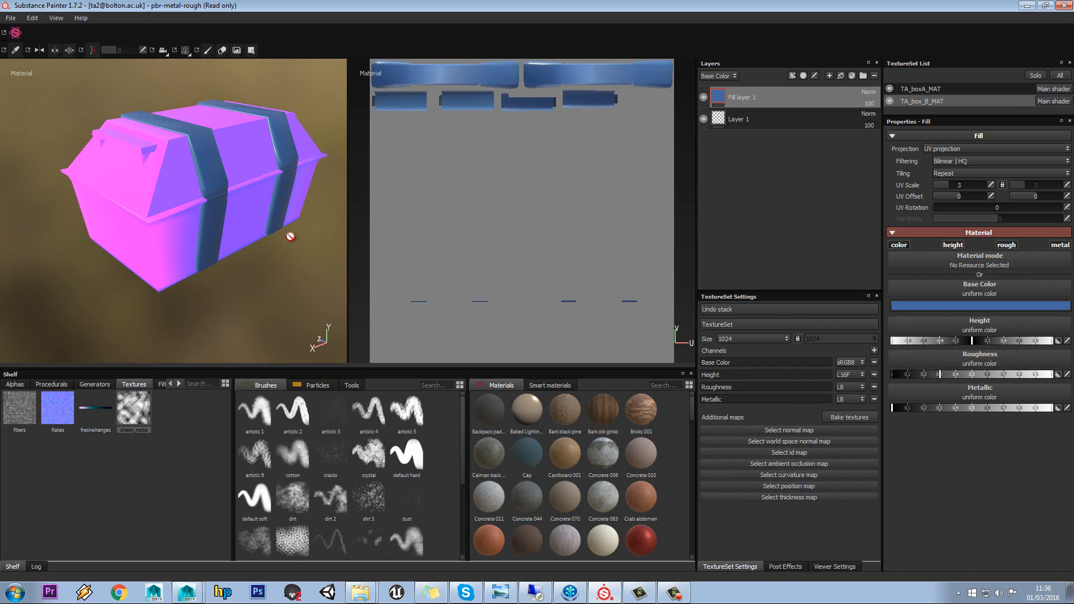
{"action": "left_click", "coordinate": [10, 18]}
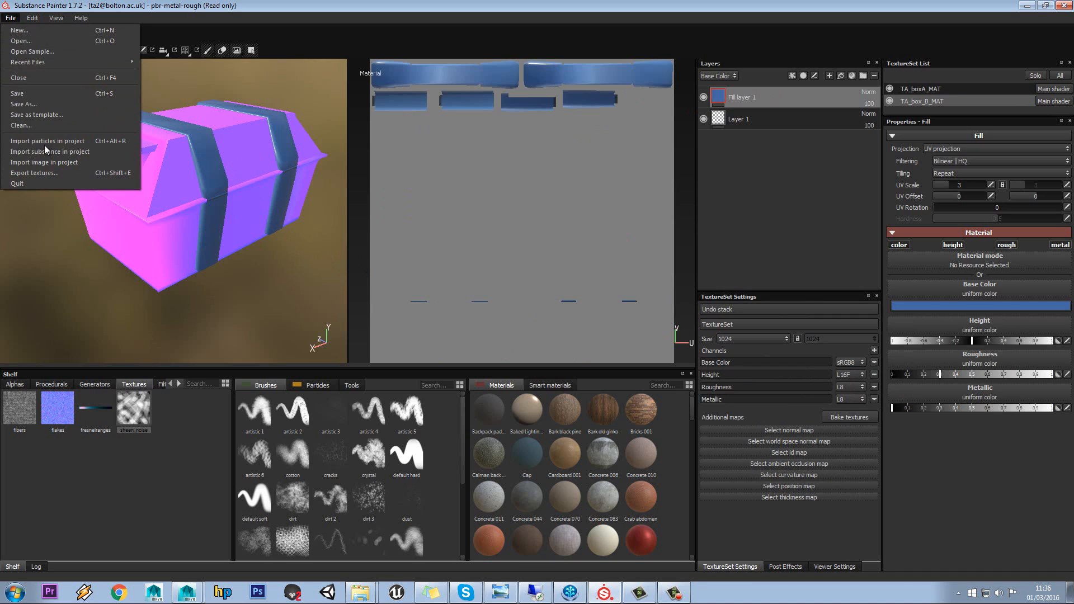
{"action": "left_click", "coordinate": [33, 173]}
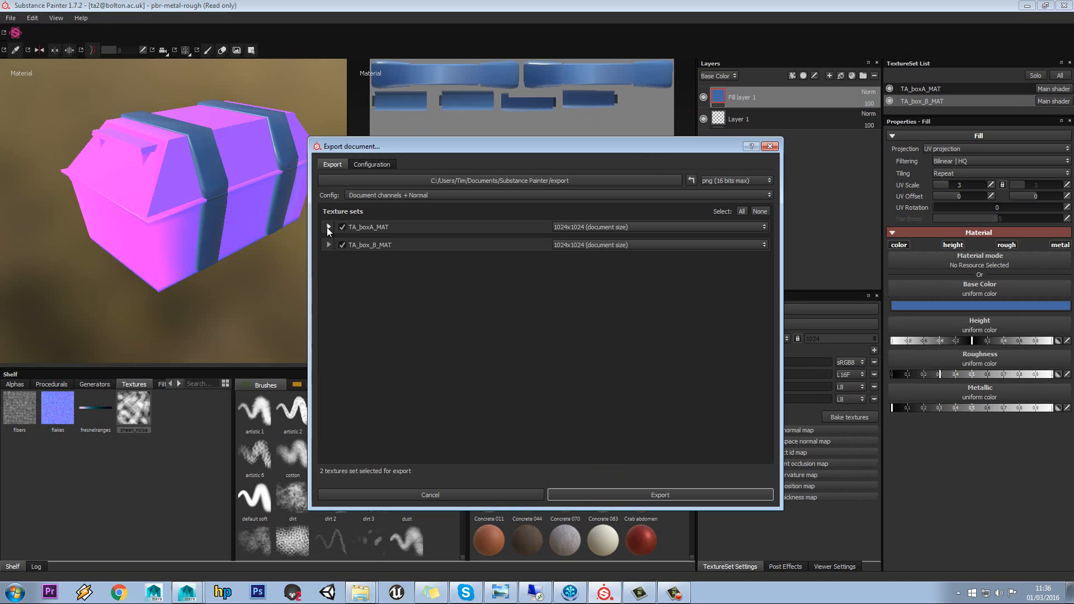
{"action": "left_click", "coordinate": [329, 227]}
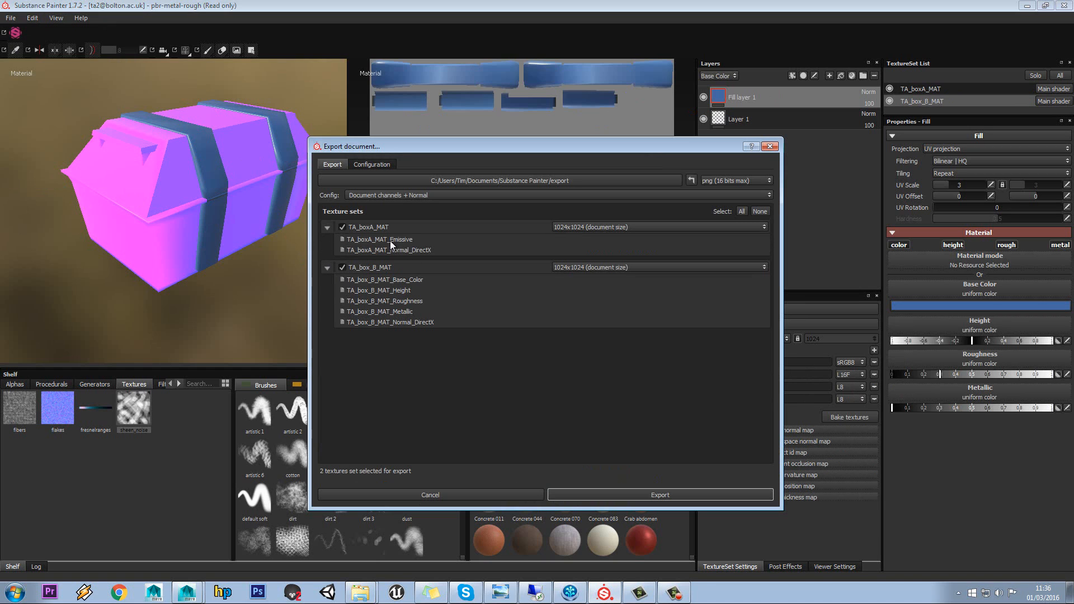
{"action": "mouse_move", "coordinate": [393, 260]}
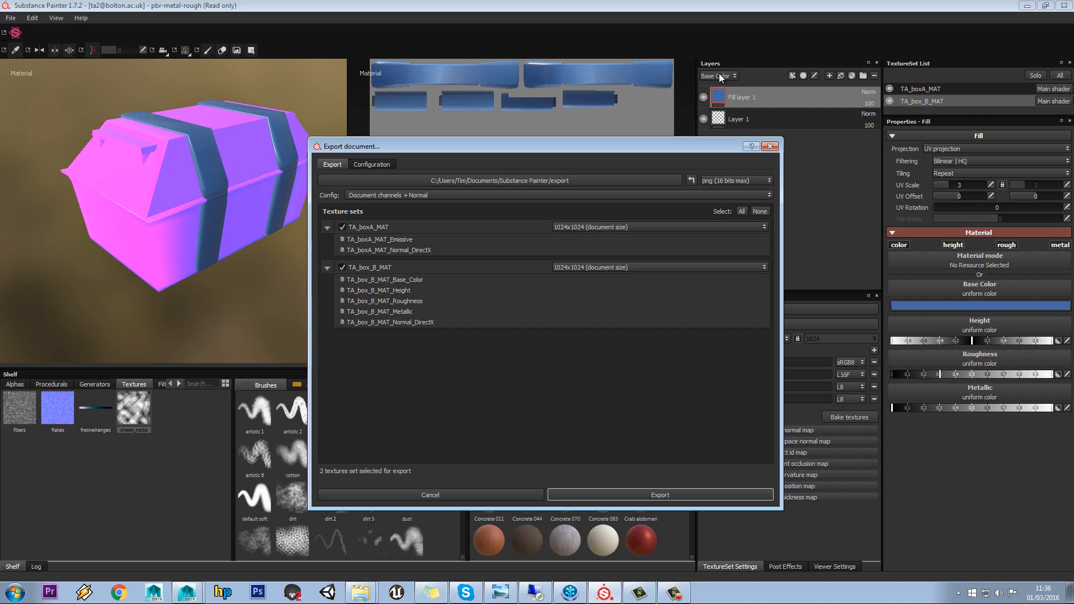
{"action": "left_click", "coordinate": [541, 195]}
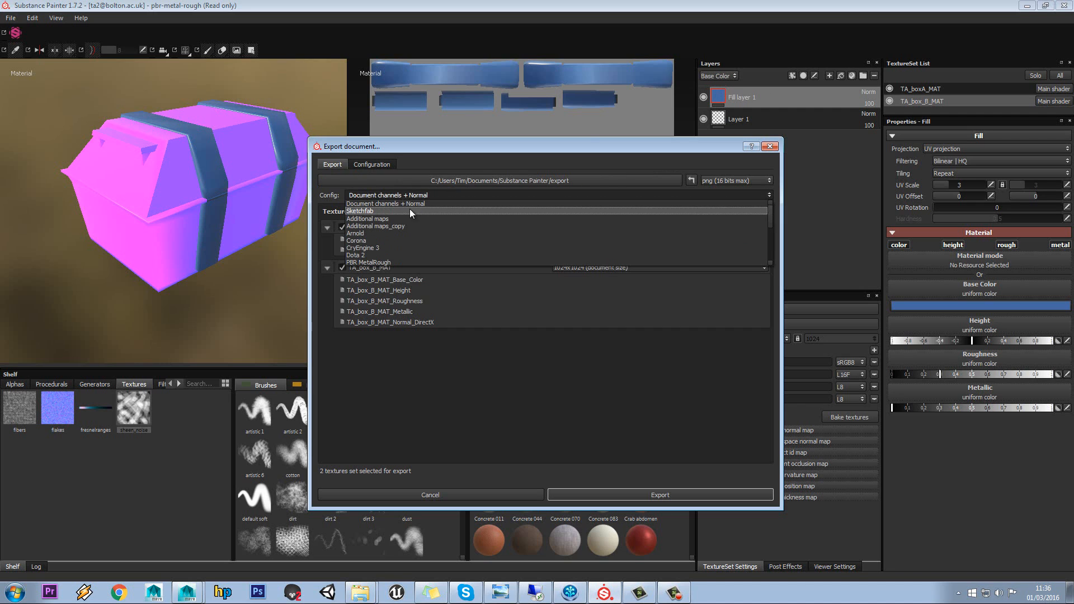
{"action": "left_click", "coordinate": [385, 203]}
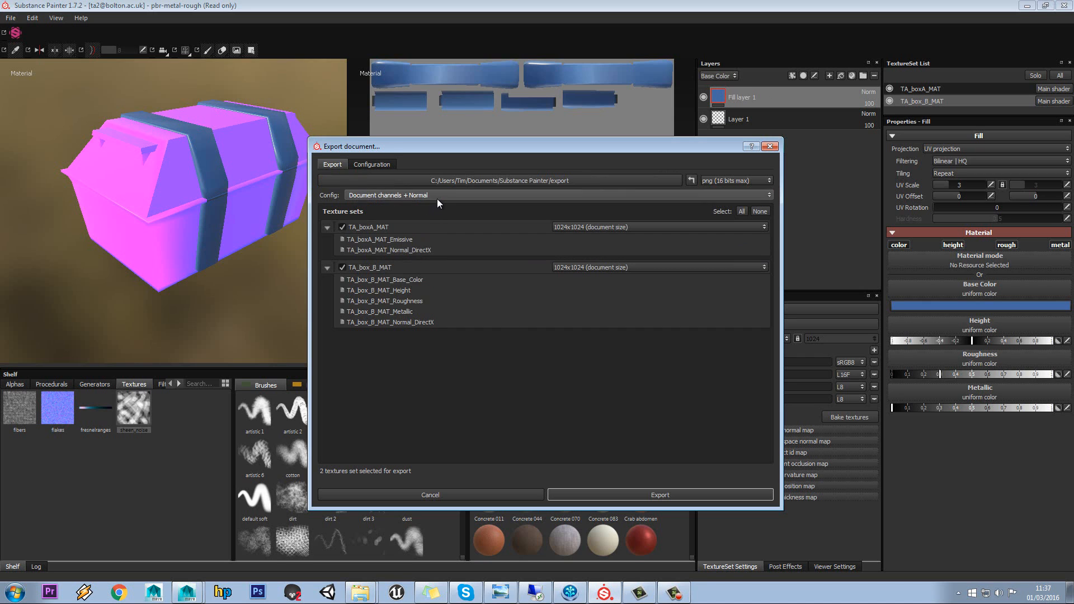
{"action": "left_click", "coordinate": [541, 195]}
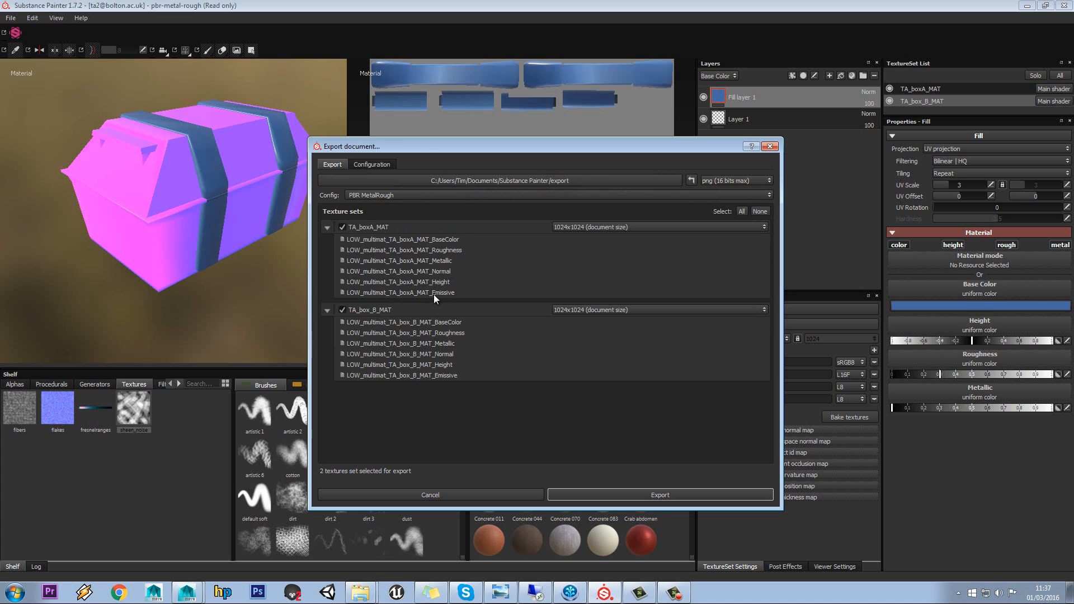
{"action": "left_click", "coordinate": [691, 180]}
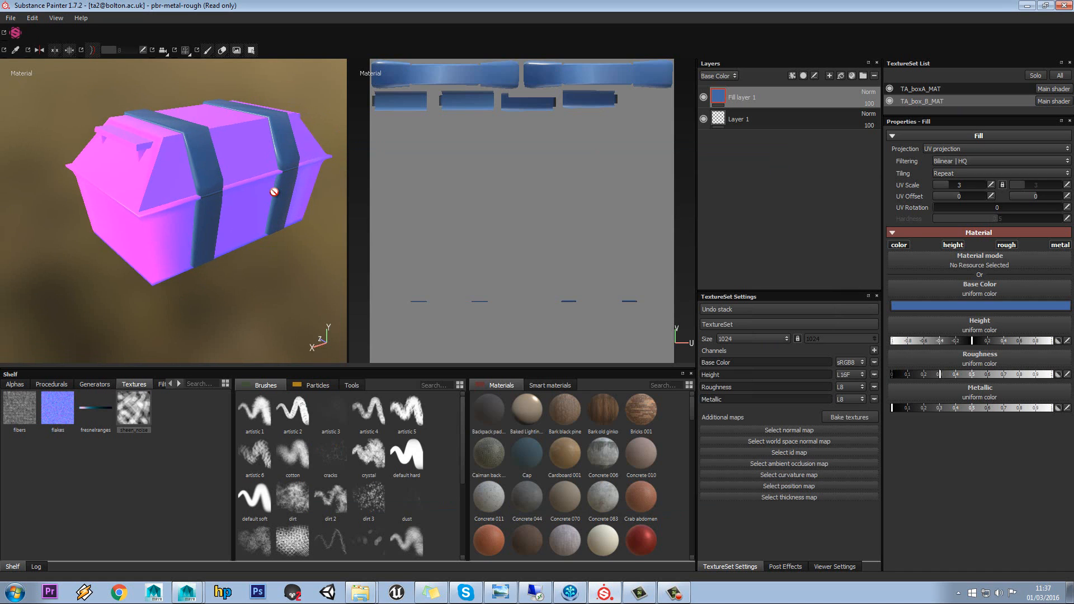
Step: Add a black mask to the blue bands fill layer and paint blotchy white patches into it
{"action": "right_click", "coordinate": [740, 97]}
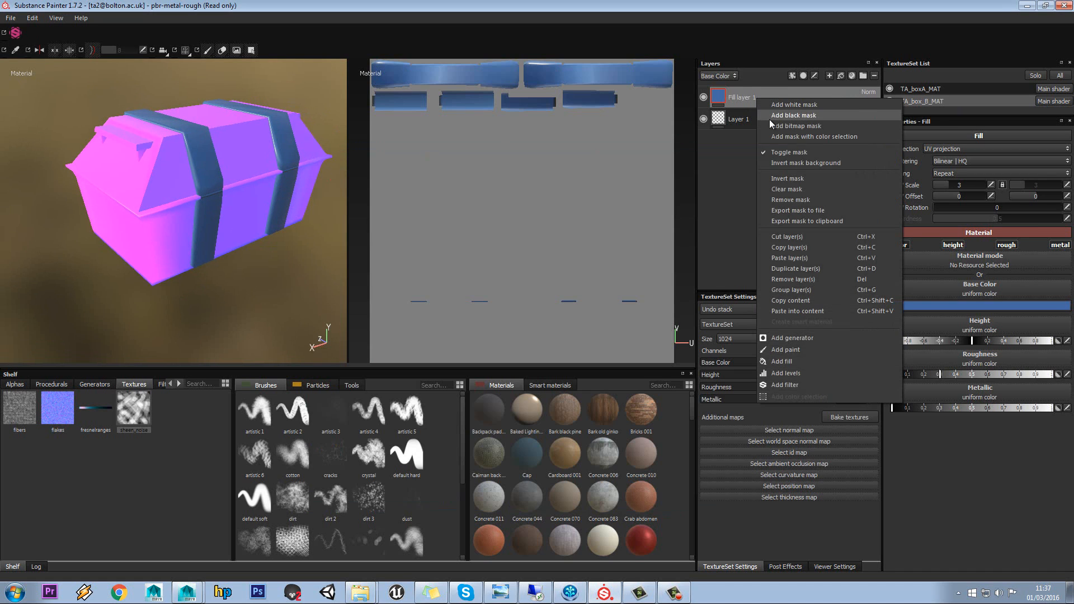
{"action": "left_click", "coordinate": [793, 115]}
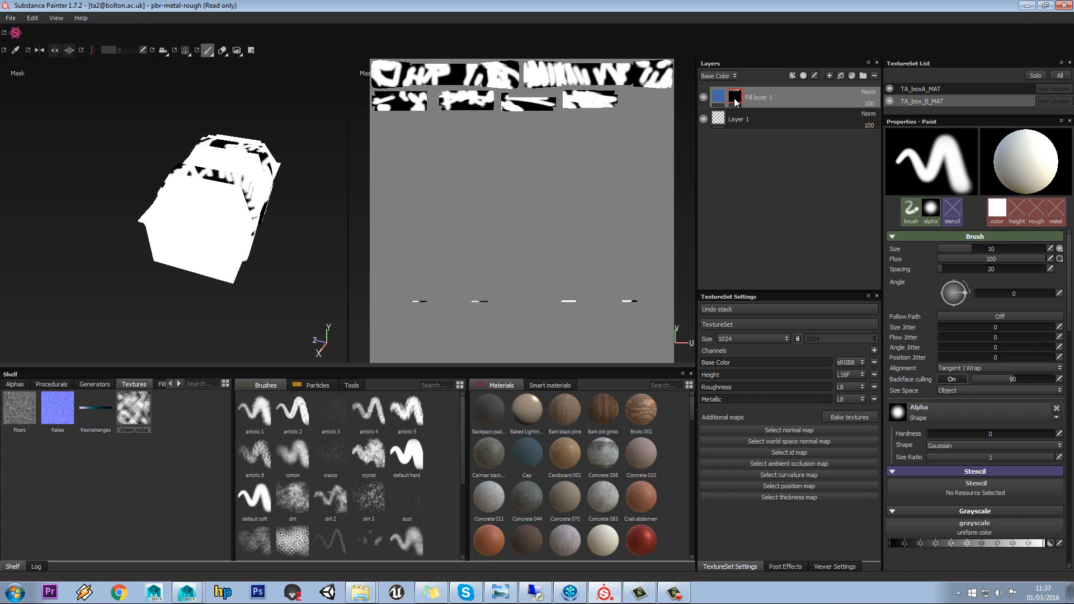
{"action": "left_click", "coordinate": [719, 97]}
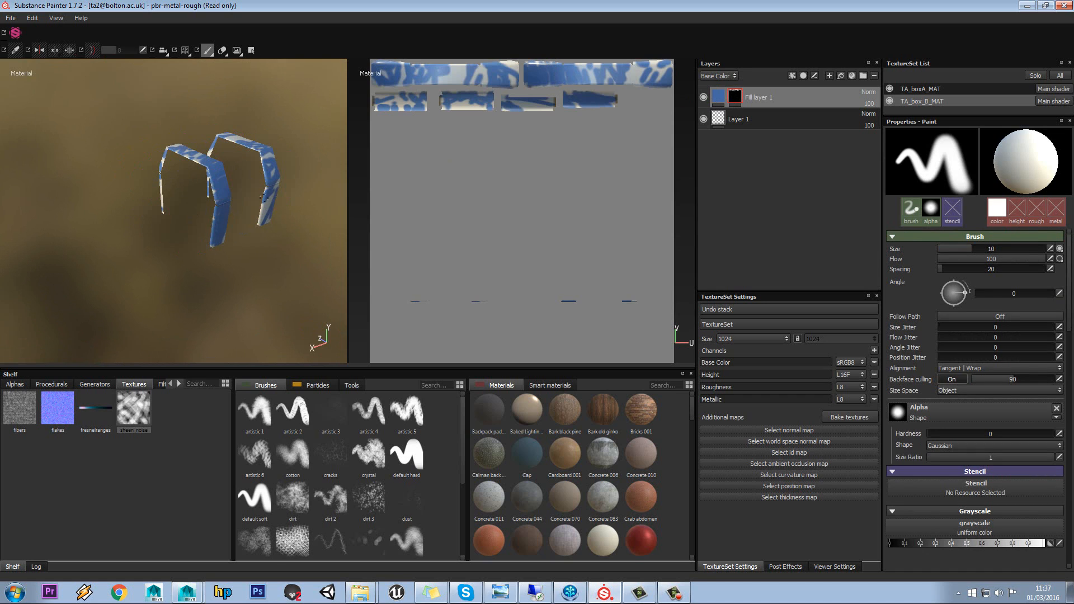
Step: In Edit > Settings > General, untick 'Only display the selected material when painting' and confirm
{"action": "left_click", "coordinate": [56, 18]}
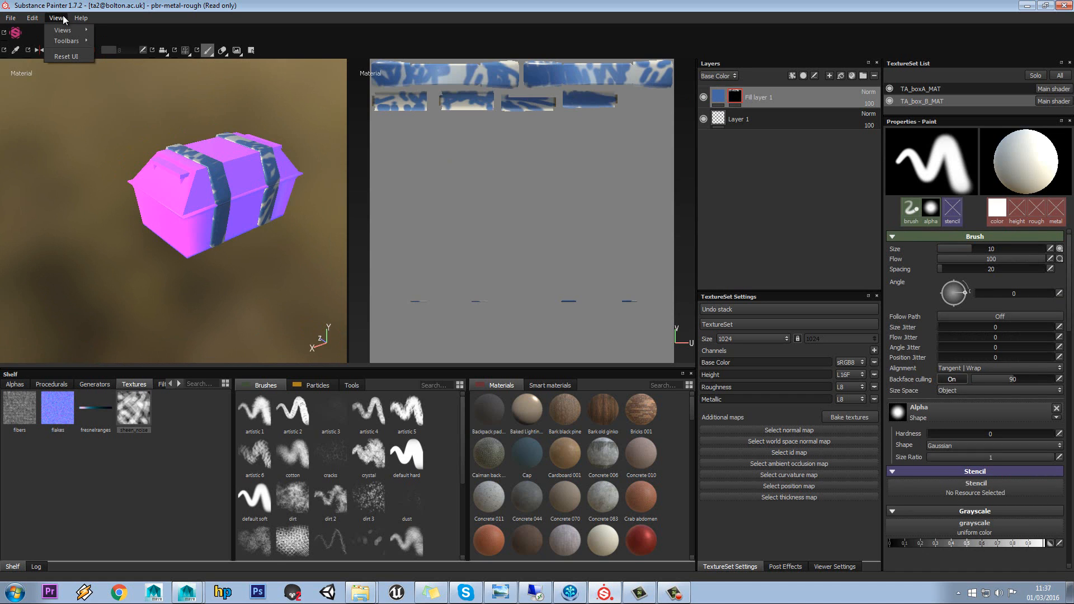
{"action": "left_click", "coordinate": [31, 17]}
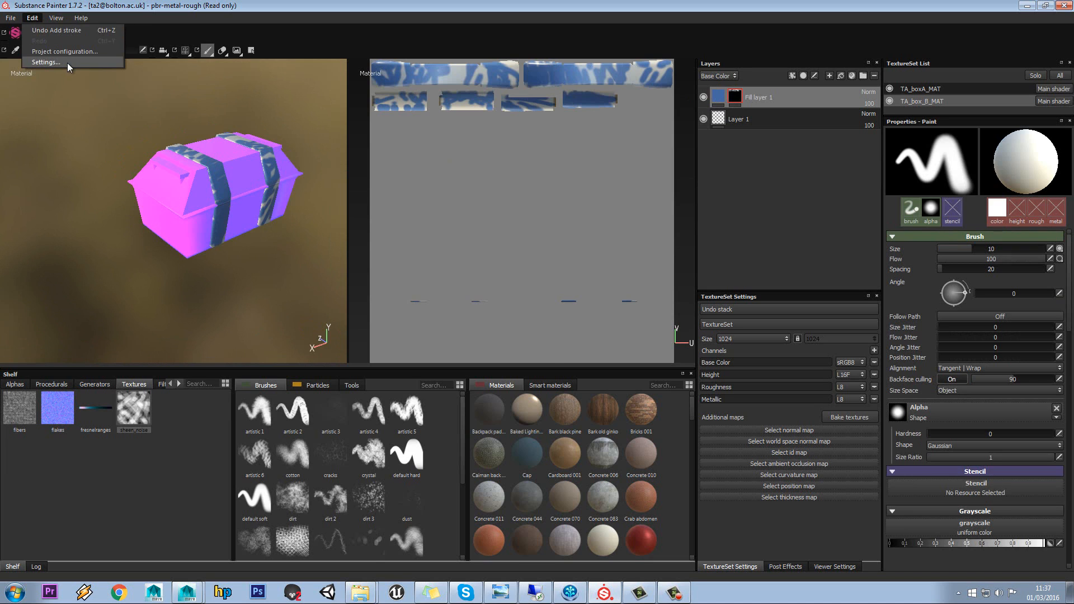
{"action": "left_click", "coordinate": [44, 62]}
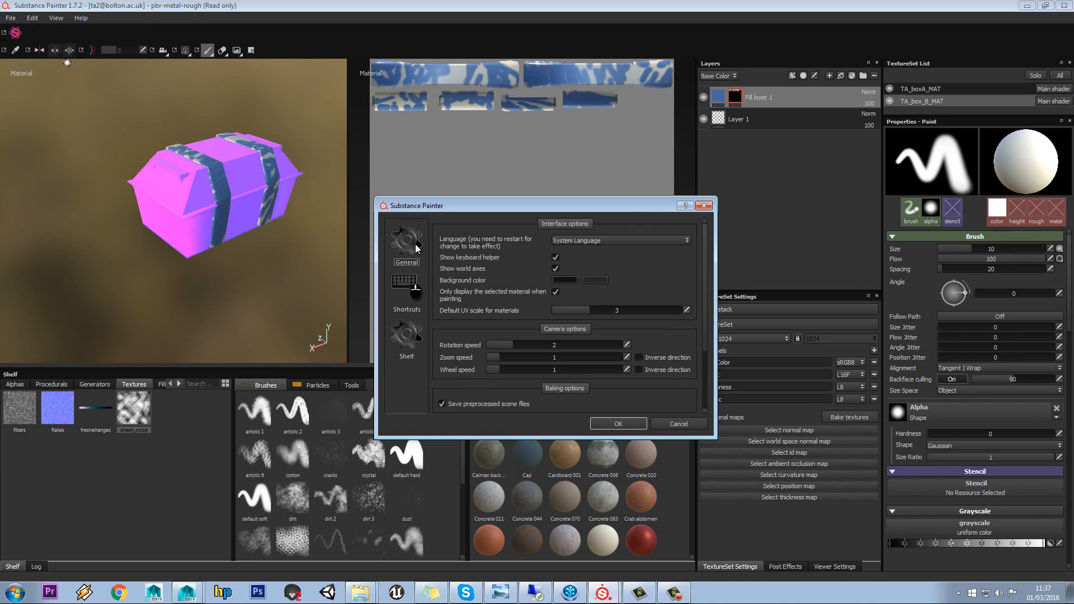
{"action": "left_click", "coordinate": [555, 293]}
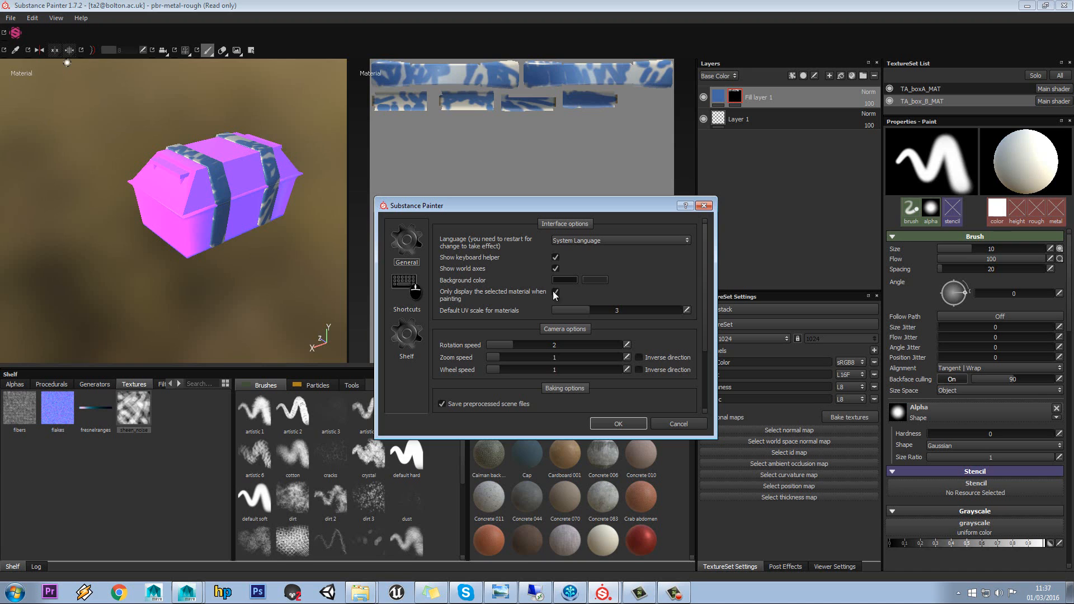
{"action": "left_click", "coordinate": [556, 295]}
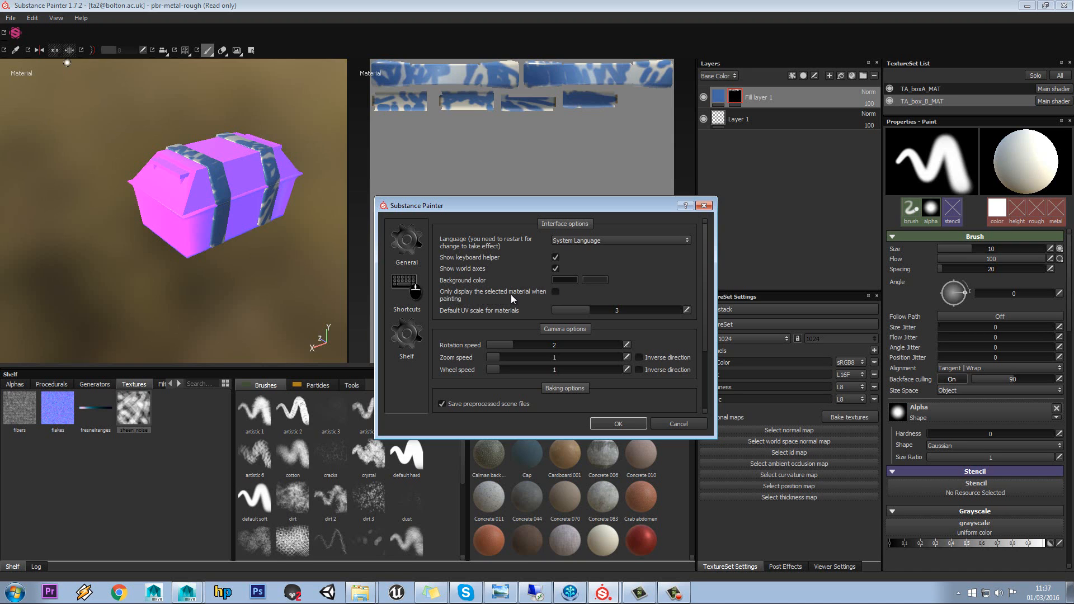
{"action": "left_click", "coordinate": [617, 423]}
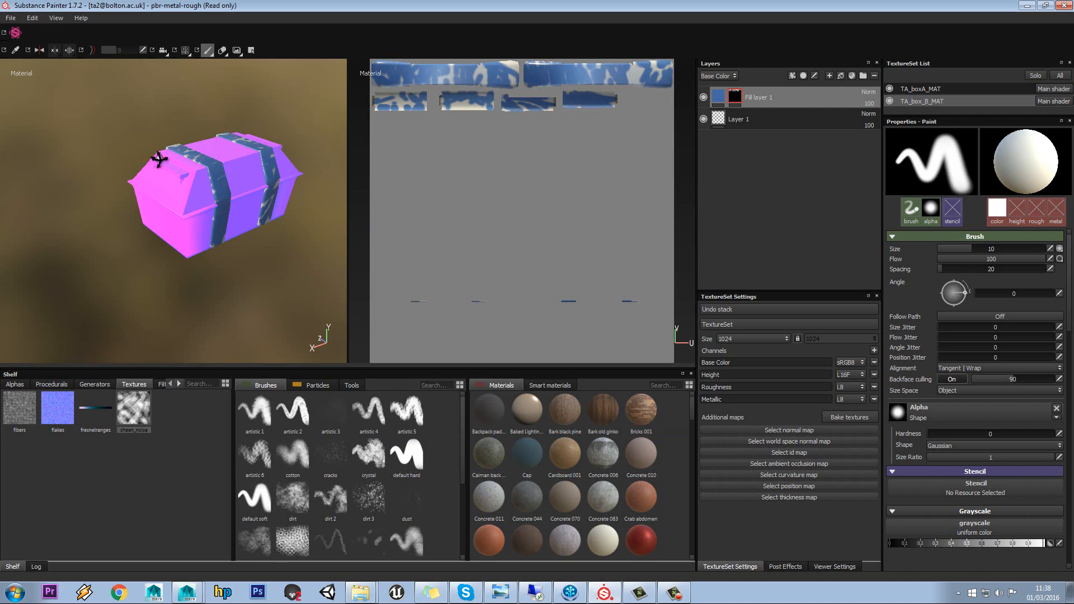
{"action": "left_click_drag", "start_coordinate": [158, 158], "coordinate": [264, 228]}
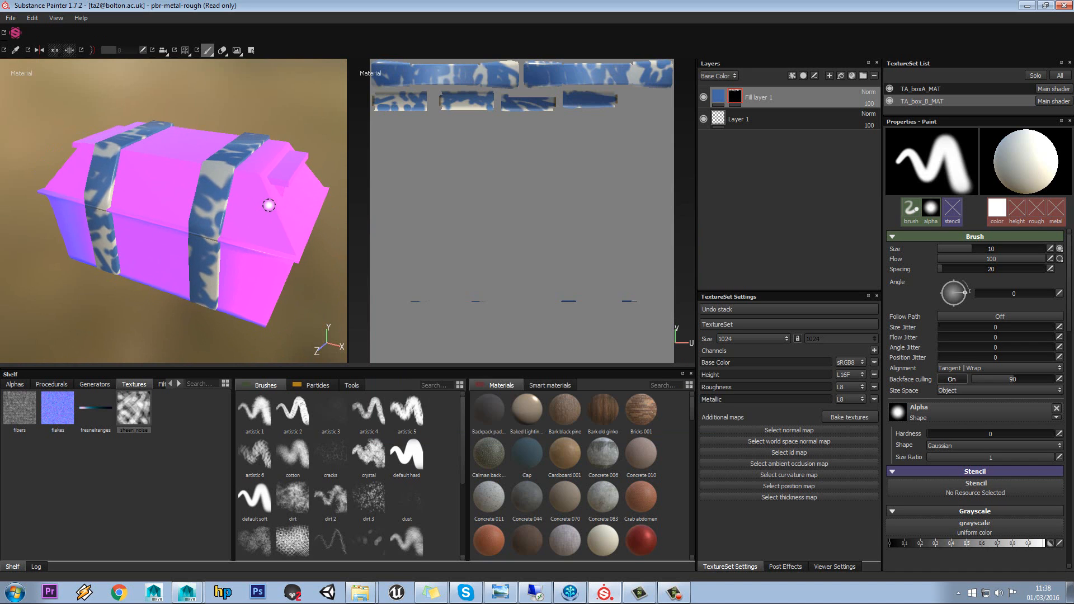
{"action": "mouse_move", "coordinate": [384, 183]}
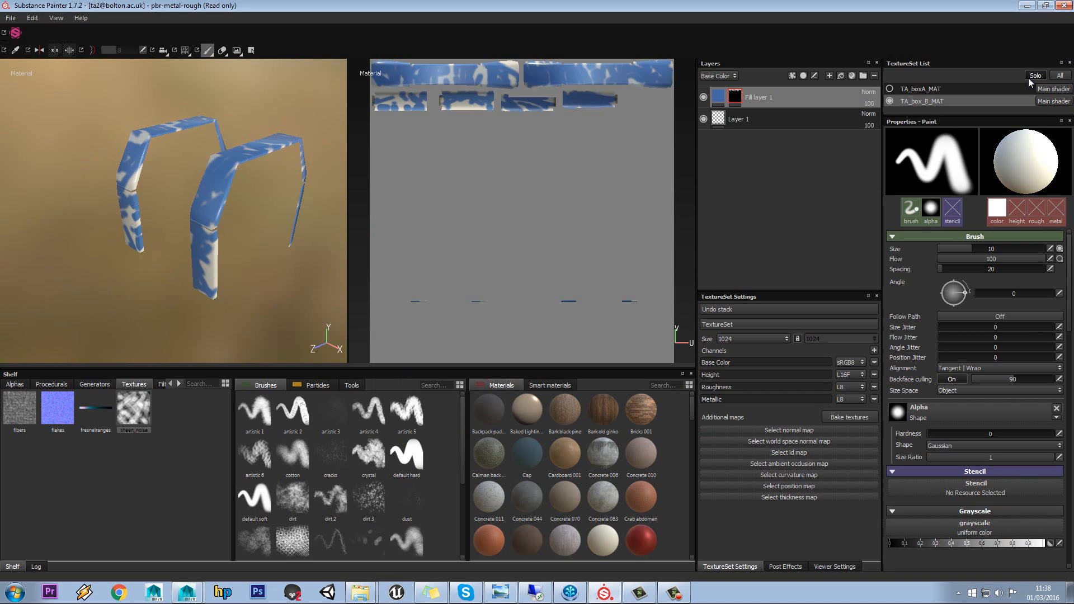
{"action": "left_click", "coordinate": [1036, 75]}
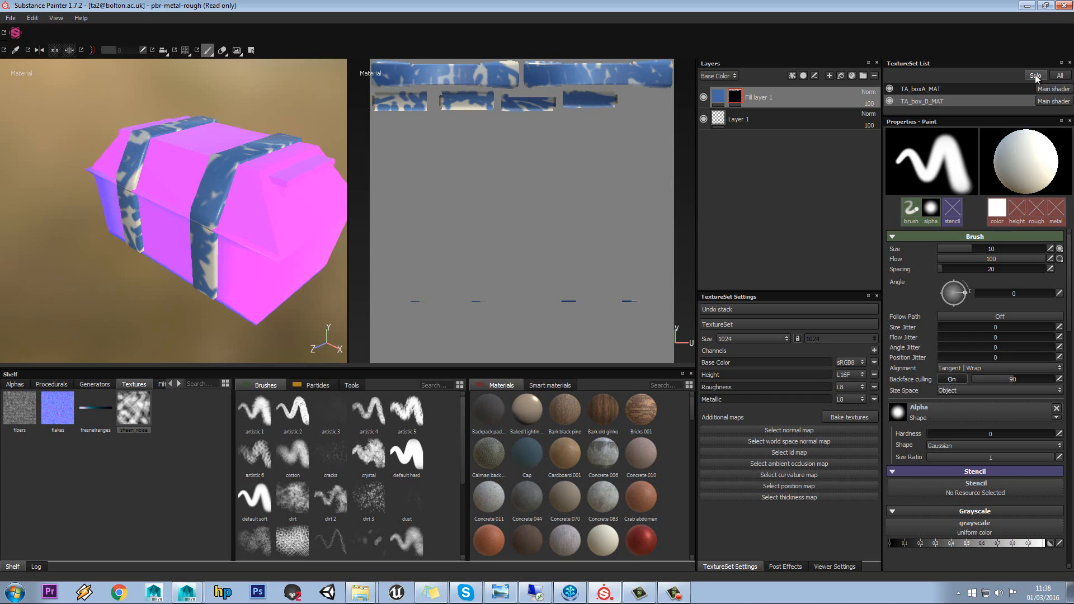